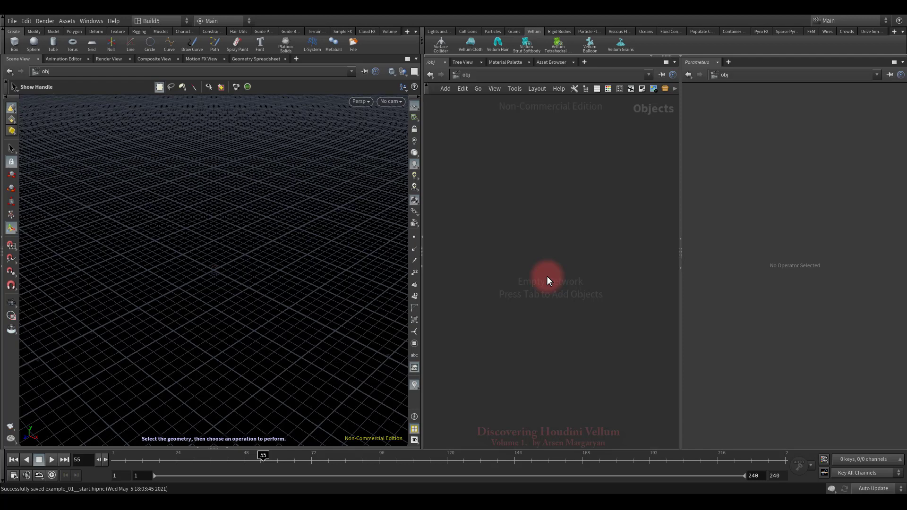
pyautogui.moveTo(238, 127)
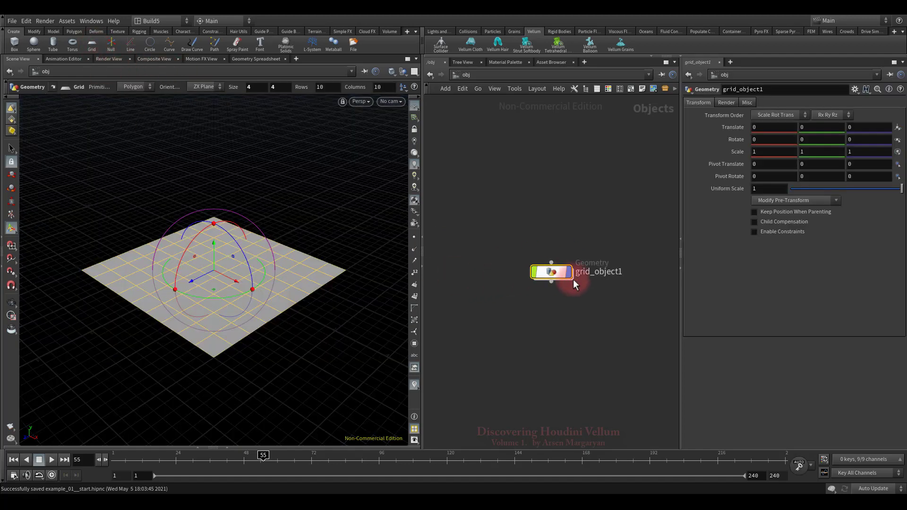
# Name the grid object cloth and lay out the new Vellum cloth DOP nodes.
pyautogui.write('cloth')
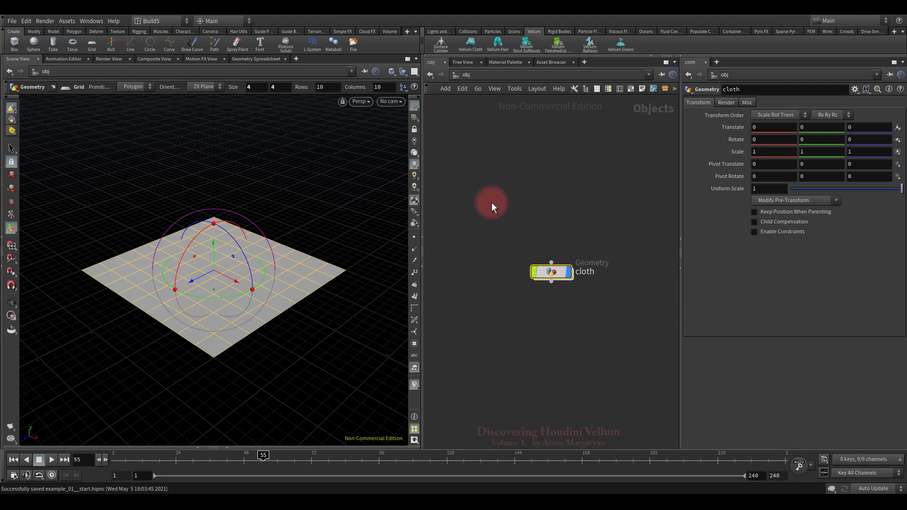
pyautogui.click(469, 44)
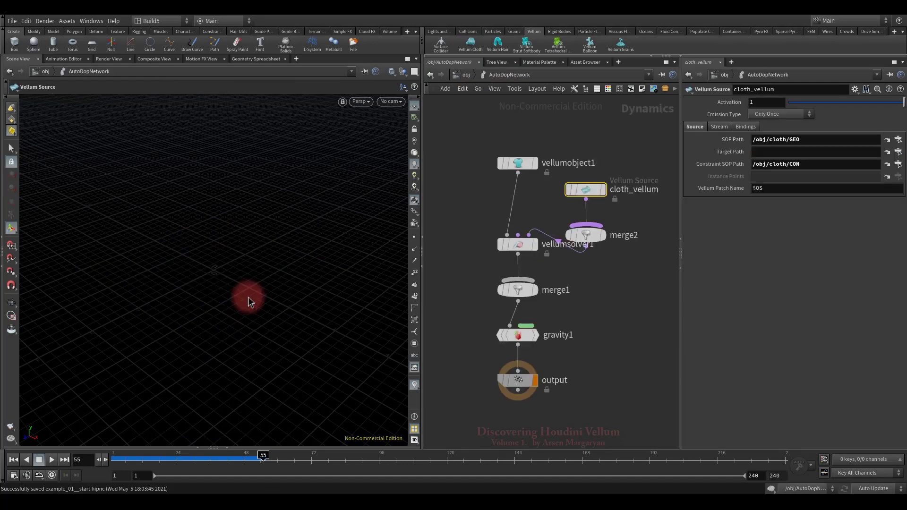
pyautogui.press('l')
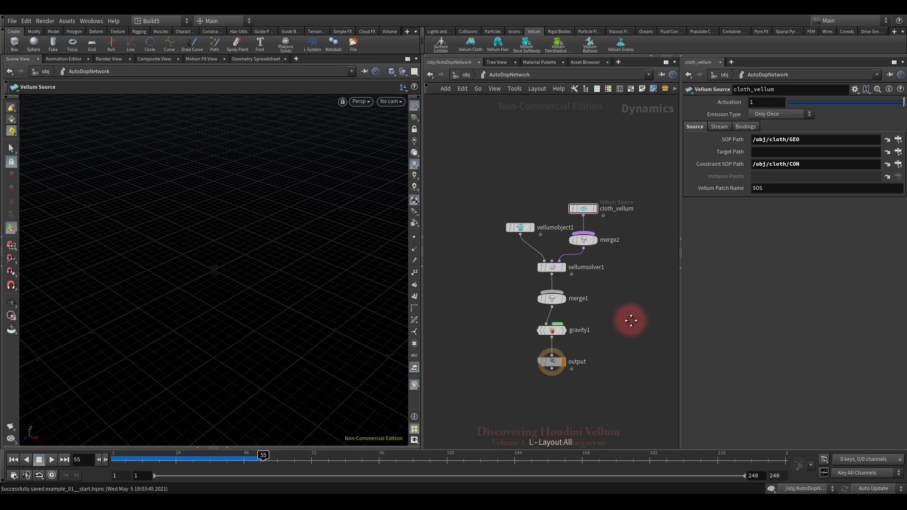
# Review vellumobject1 and vellumsolver1 settings, then return to the /obj level.
pyautogui.click(515, 229)
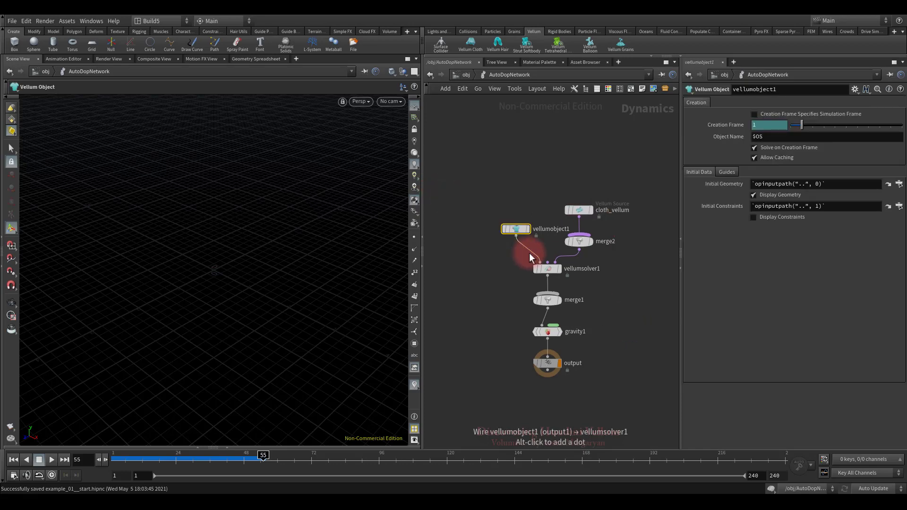
pyautogui.click(547, 269)
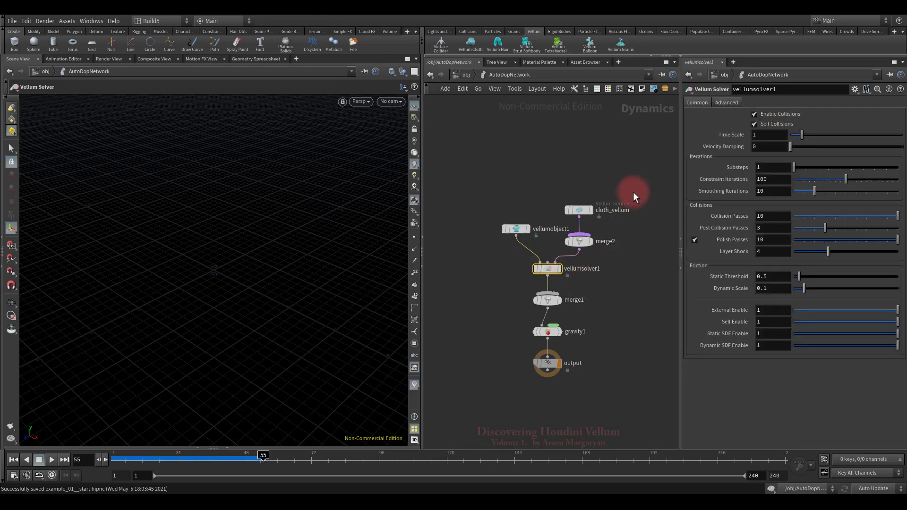
pyautogui.click(578, 210)
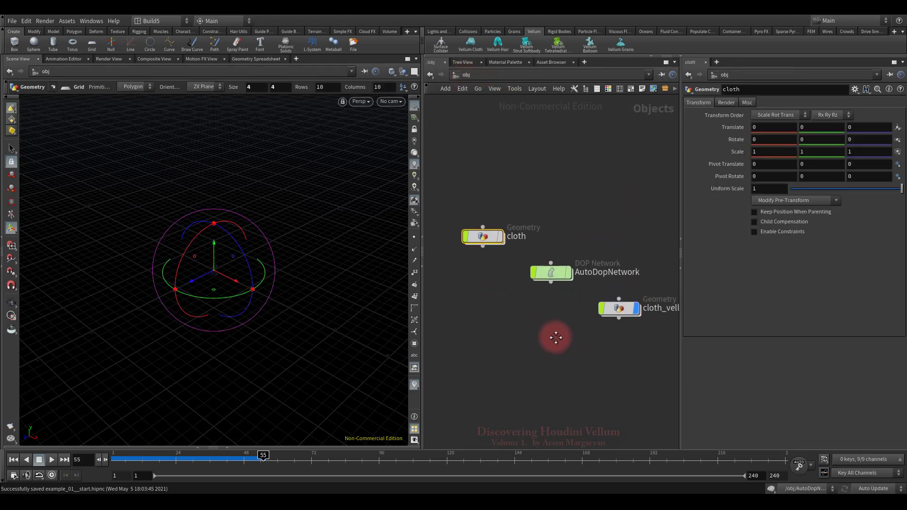
pyautogui.doubleClick(483, 236)
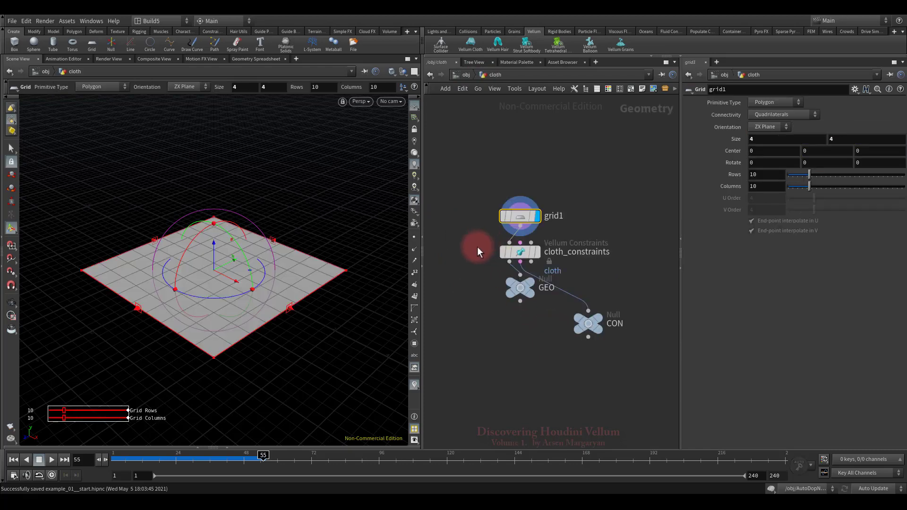
pyautogui.click(519, 261)
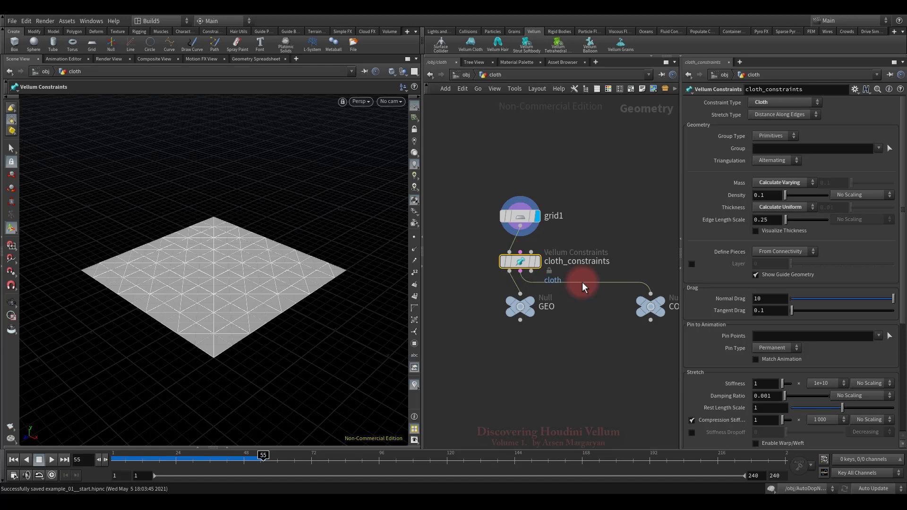
pyautogui.click(783, 102)
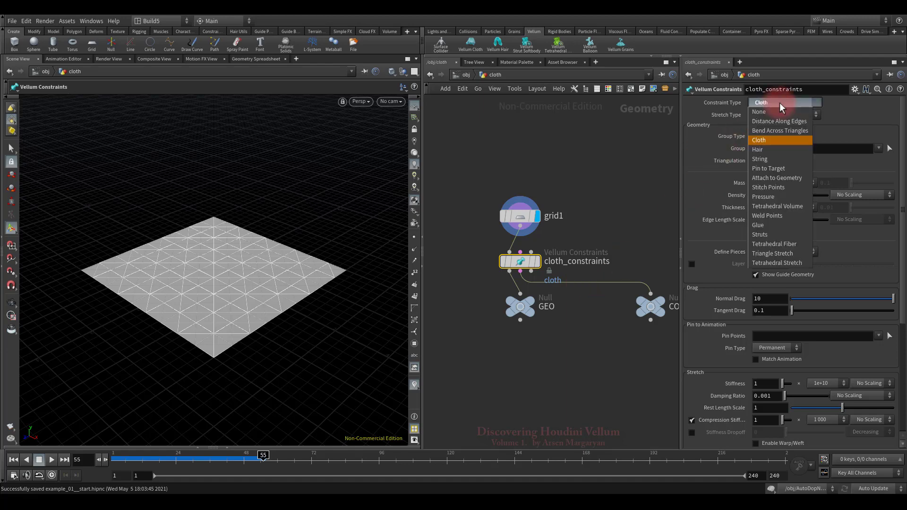
pyautogui.moveTo(759, 140)
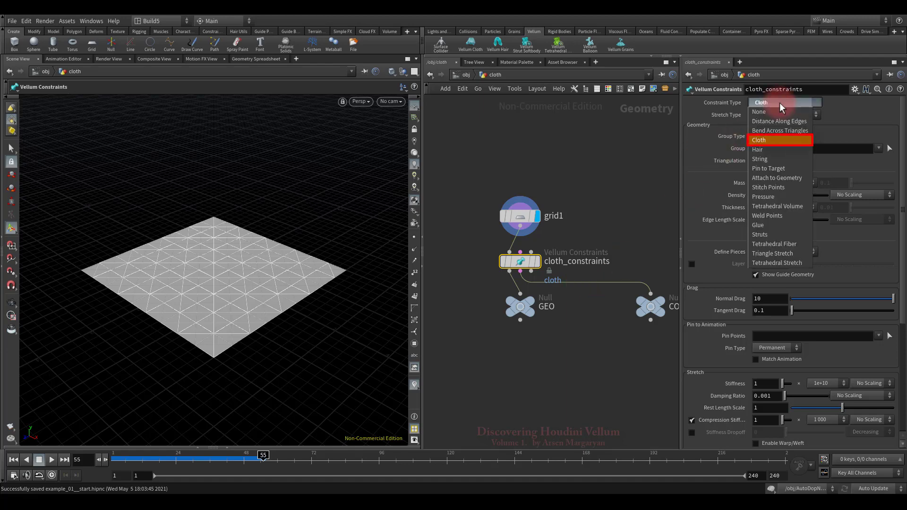
pyautogui.click(779, 121)
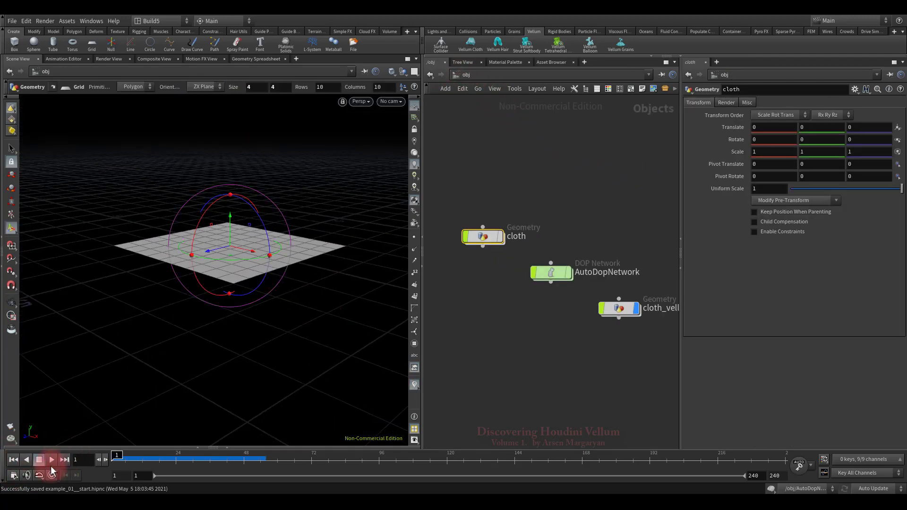
# Preview the cloth simulation, rewind, and name the new tube object collision.
pyautogui.click(39, 460)
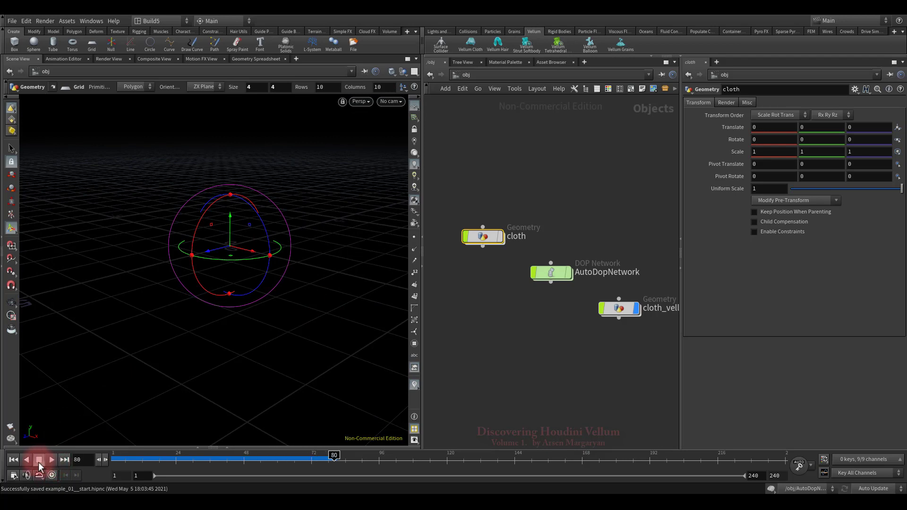
pyautogui.click(39, 460)
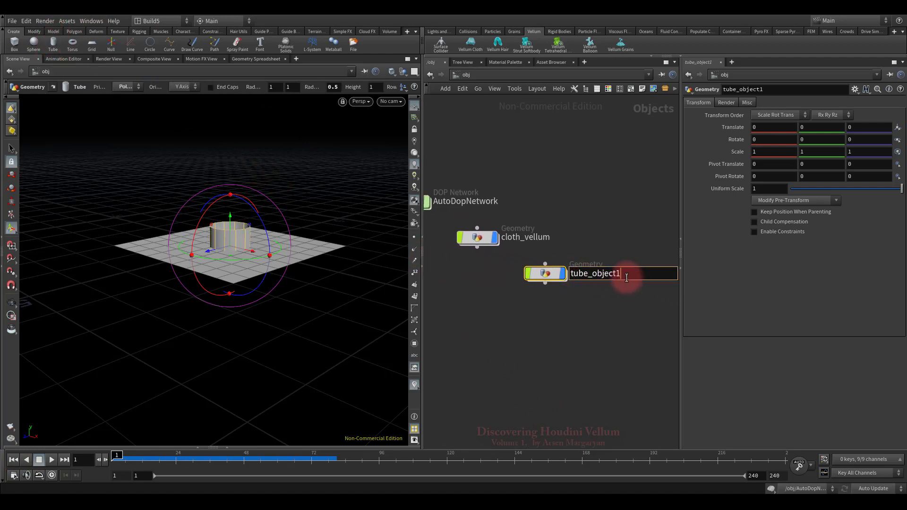
pyautogui.write('collisio')
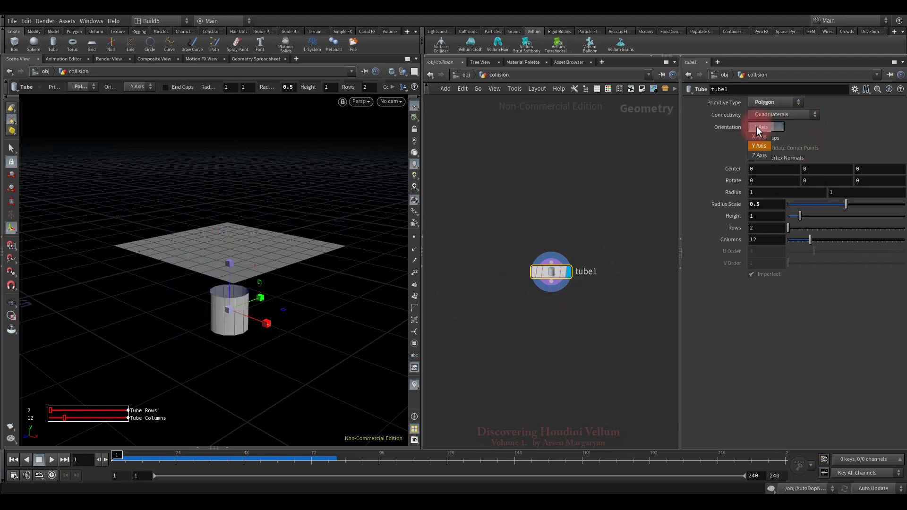
# Orient the tube along the X axis, height about 4.31 and a thicker radius.
pyautogui.click(761, 126)
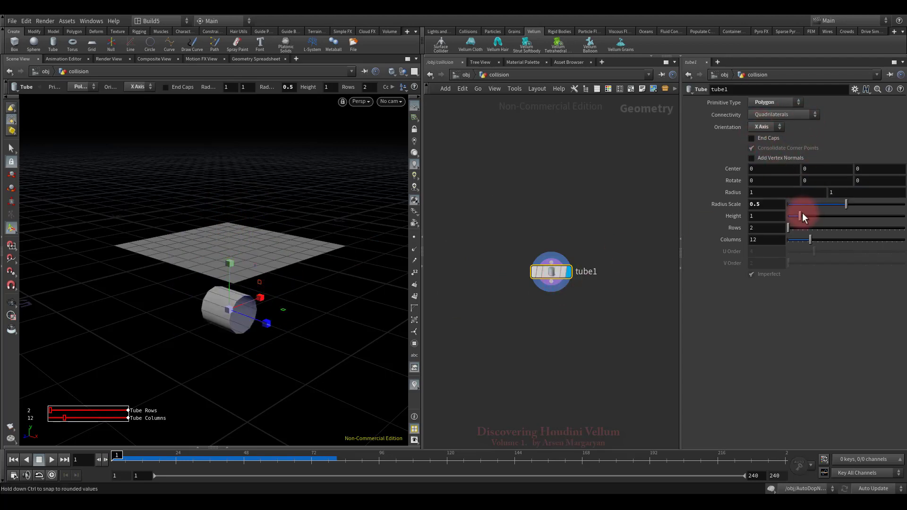
pyautogui.moveTo(802, 216); pyautogui.dragTo(836, 216)
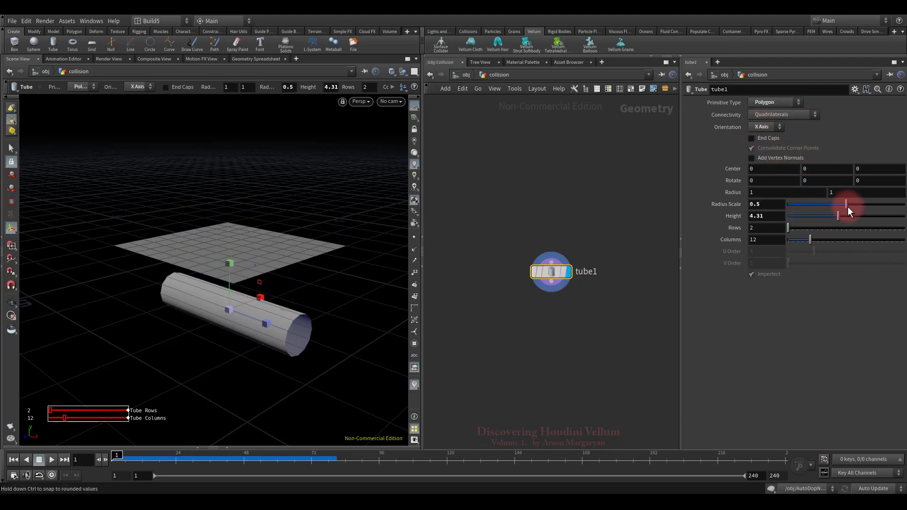
pyautogui.moveTo(840, 203); pyautogui.dragTo(862, 204)
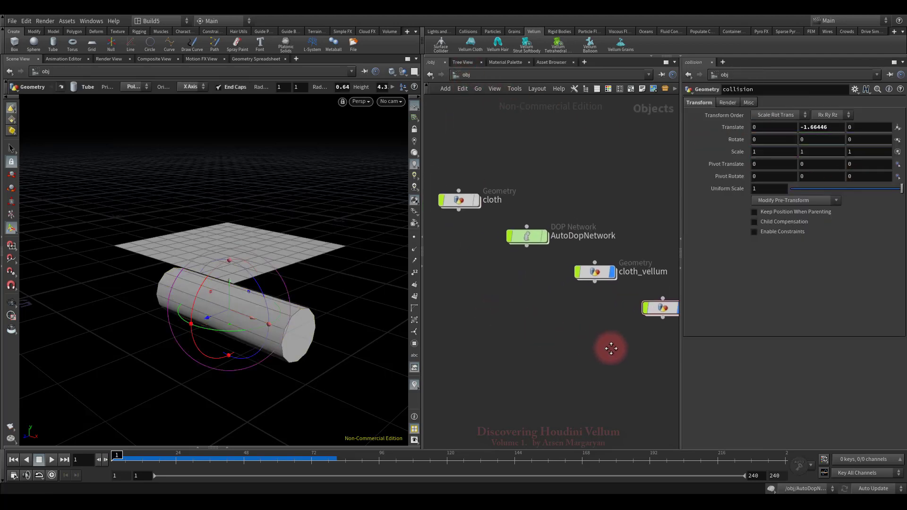
# Make the tube a Vellum surface collider for the cloth.
pyautogui.click(440, 44)
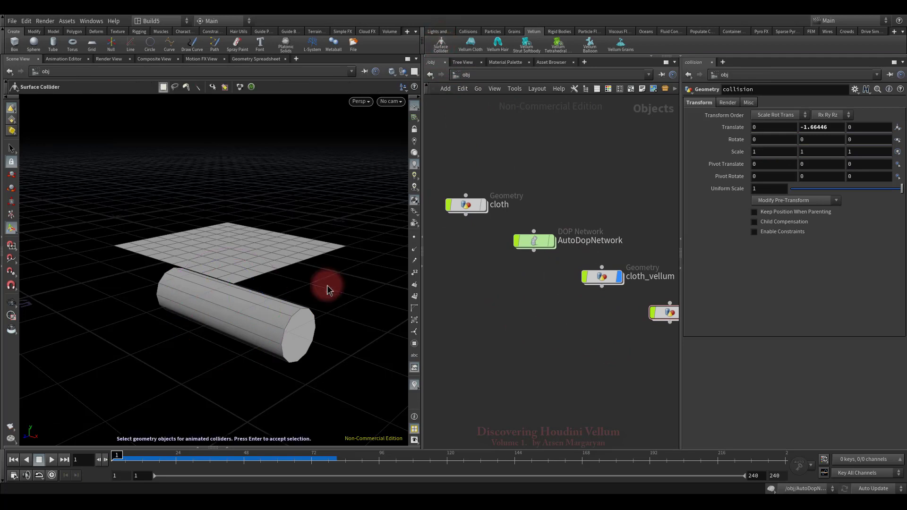
pyautogui.click(231, 324)
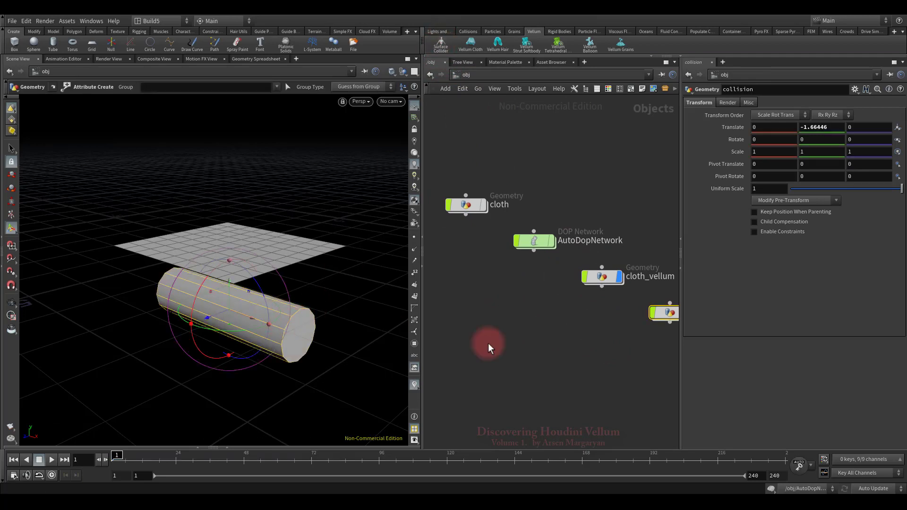
pyautogui.doubleClick(533, 241)
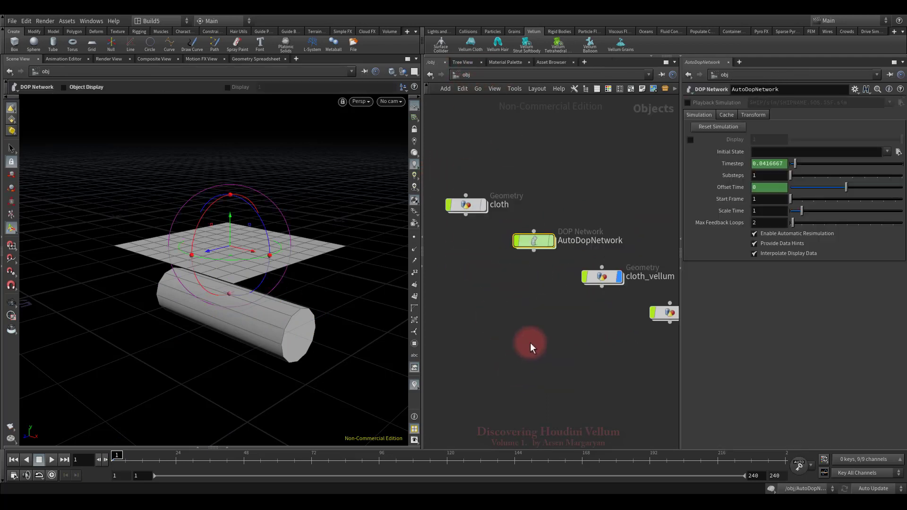
# Play the simulation so the cloth drapes over the tube, then stop at frame 1.
pyautogui.click(52, 459)
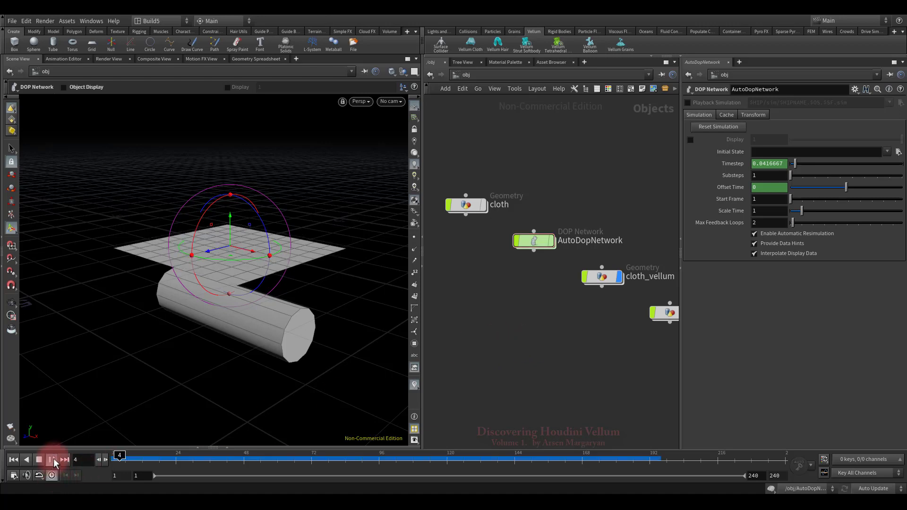
pyautogui.click(51, 460)
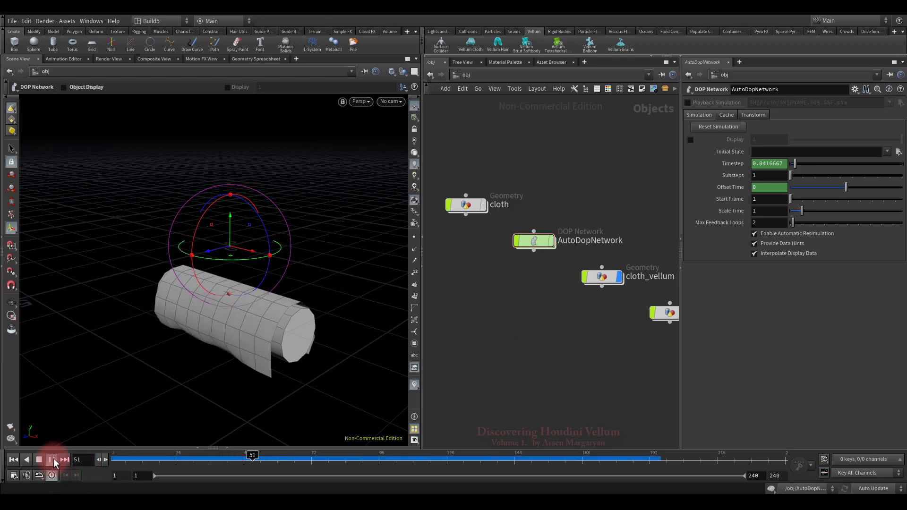
pyautogui.click(51, 459)
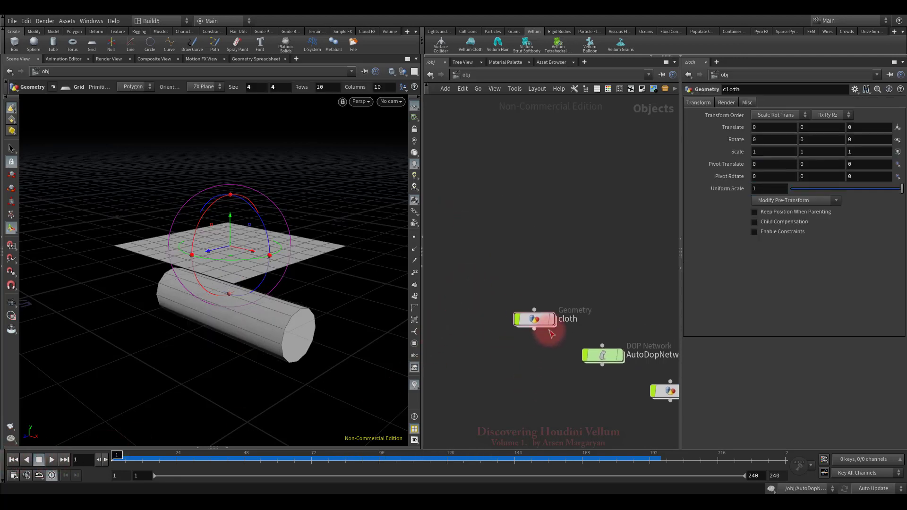
# Create a new Geometry object named hair and enter its network.
pyautogui.moveTo(533, 319); pyautogui.dragTo(468, 271)
pyautogui.write('geo')
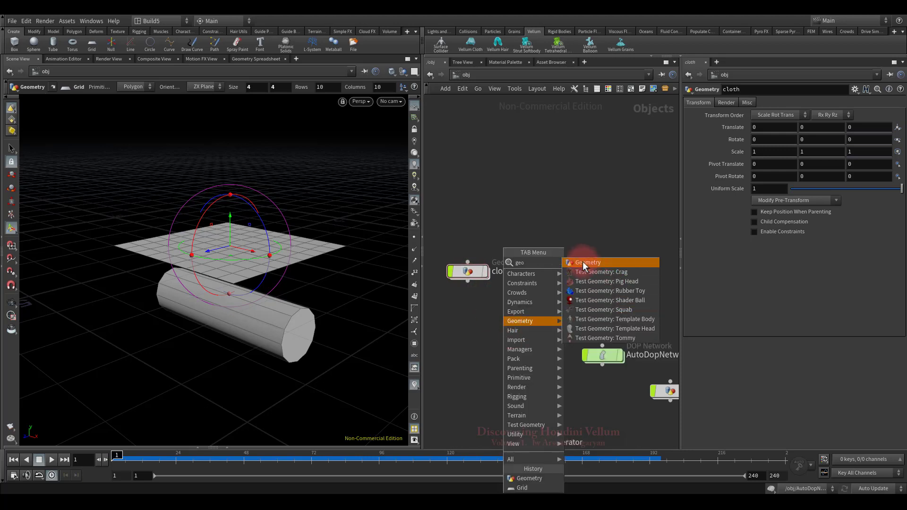
pyautogui.click(588, 262)
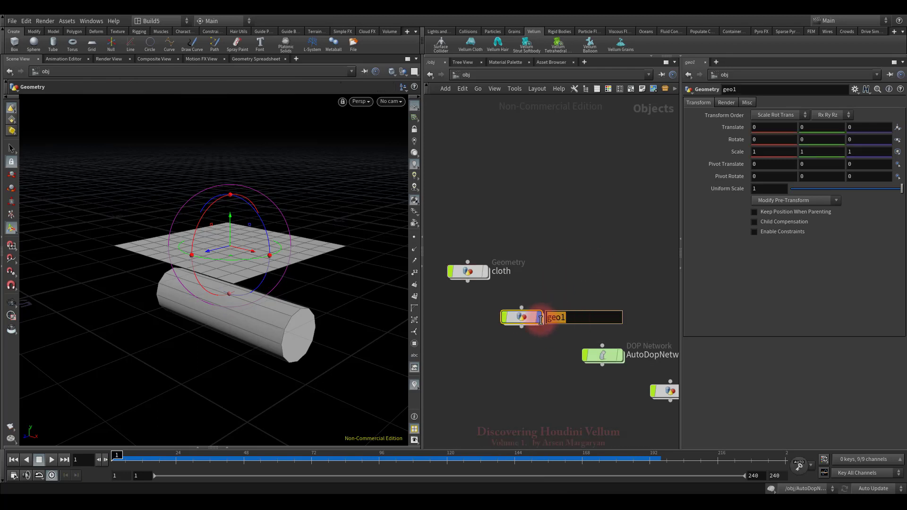
pyautogui.write('hair')
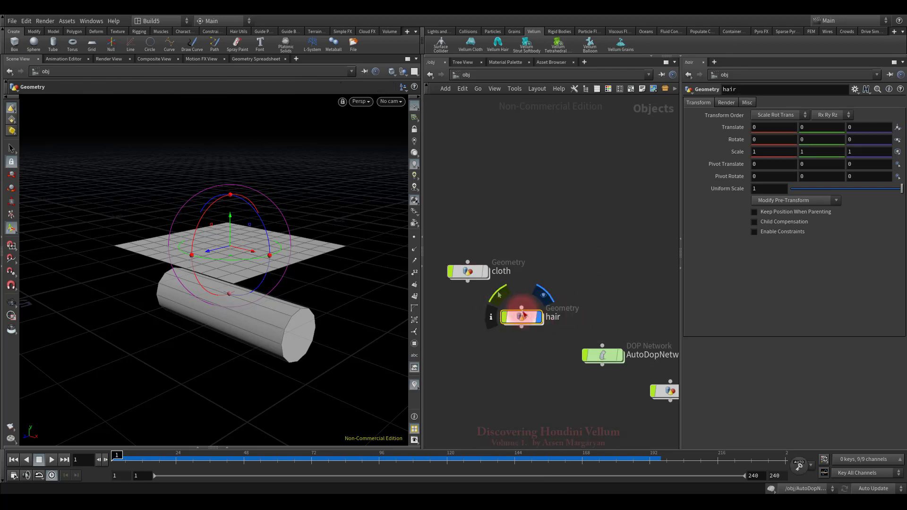
pyautogui.doubleClick(521, 317)
pyautogui.write('dr')
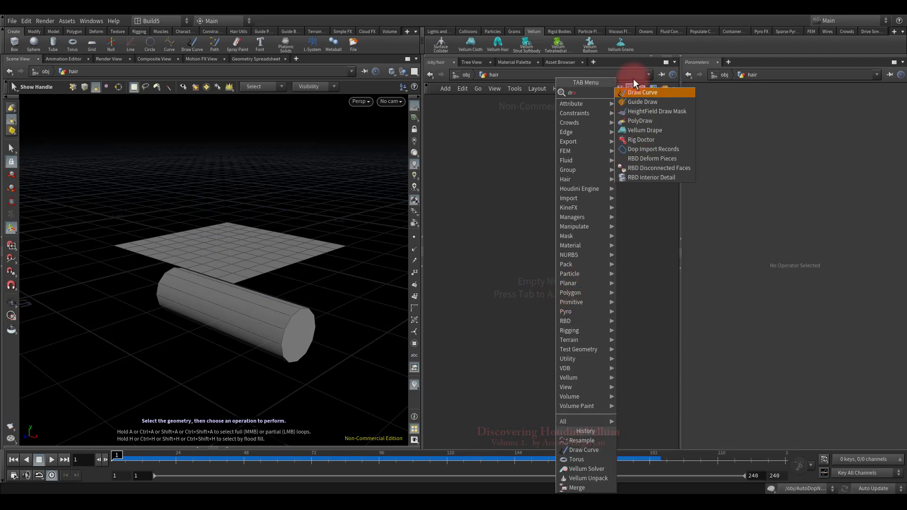
# Sketch wavy hair curves above the cloth with Draw Curve projecting on the YZ plane.
pyautogui.click(642, 92)
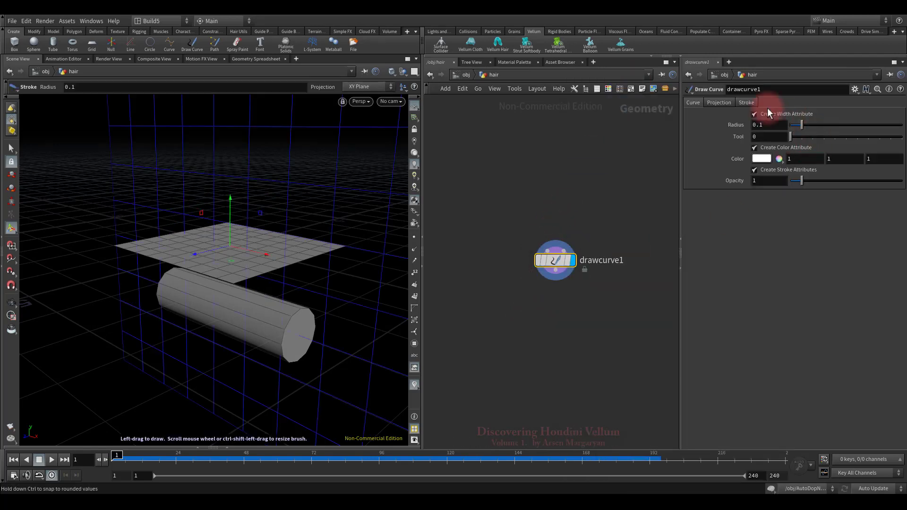
pyautogui.click(719, 102)
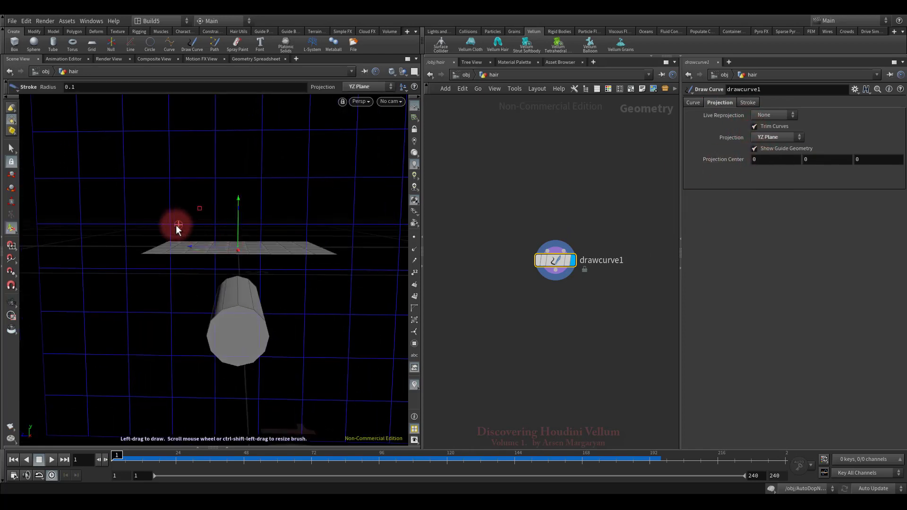
pyautogui.moveTo(180, 222); pyautogui.dragTo(261, 162)
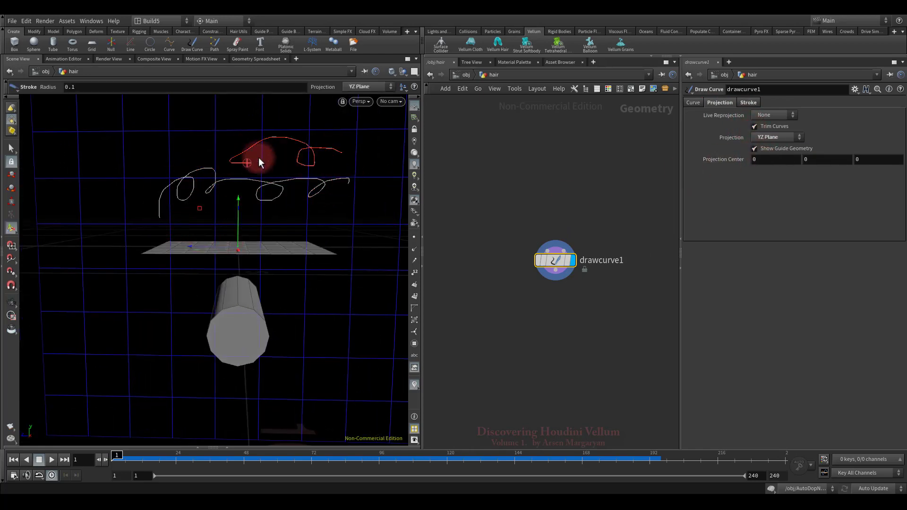
pyautogui.moveTo(260, 162); pyautogui.dragTo(313, 209)
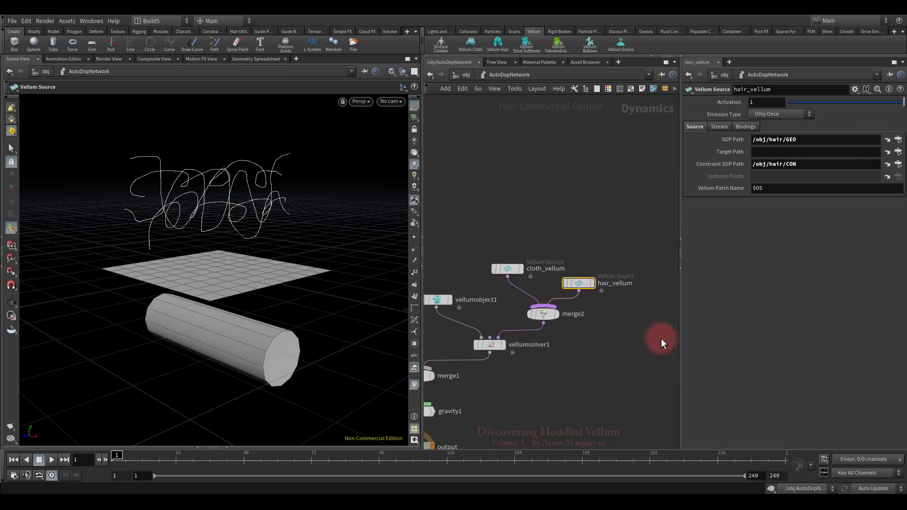
# Check the cloth_vellum source, return to /obj and enter the hair network.
pyautogui.click(508, 269)
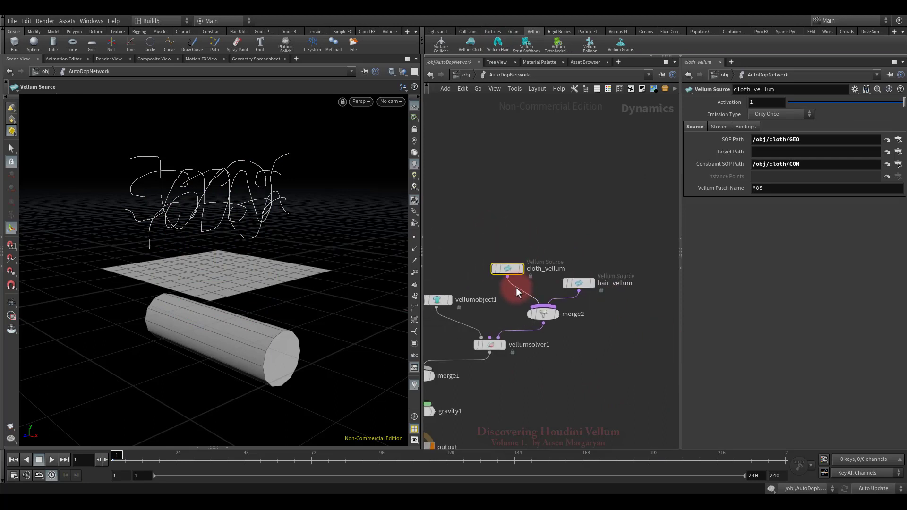
pyautogui.click(577, 283)
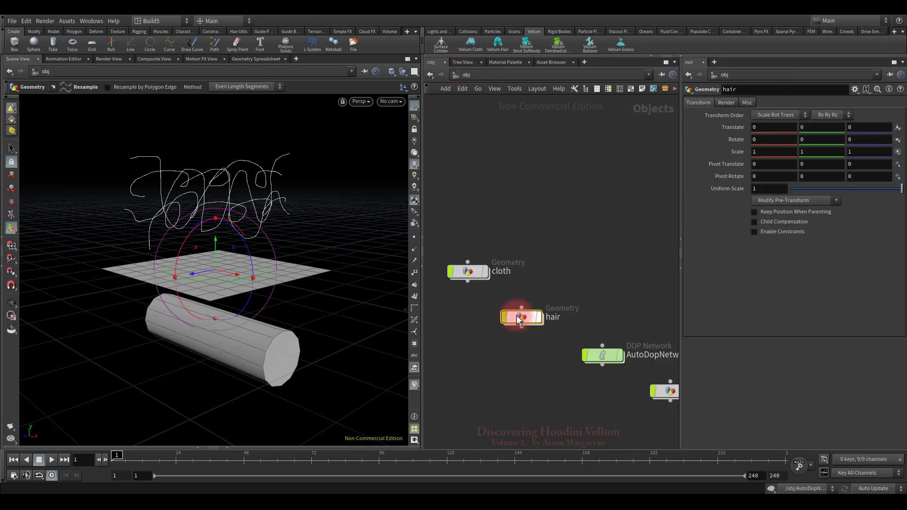
pyautogui.doubleClick(521, 318)
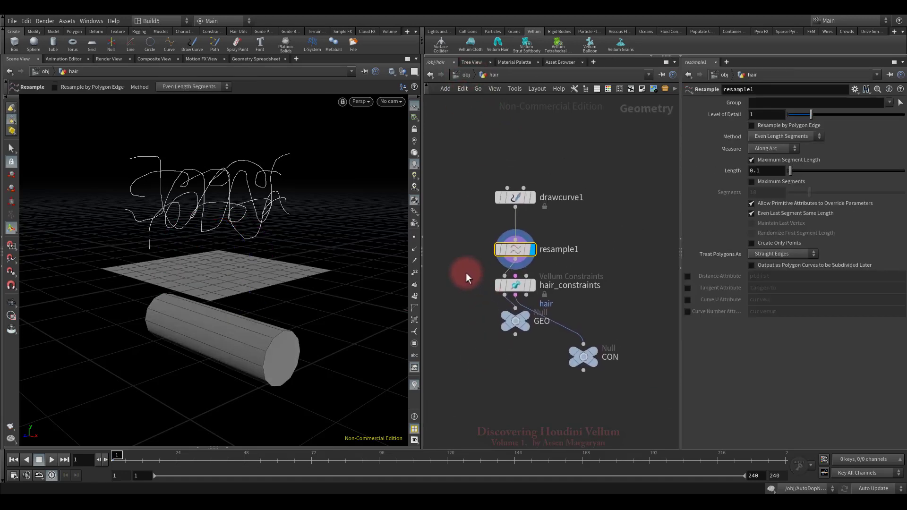
# Confirm hair_constraints keeps Constraint Type Hair and review its parameters.
pyautogui.click(514, 284)
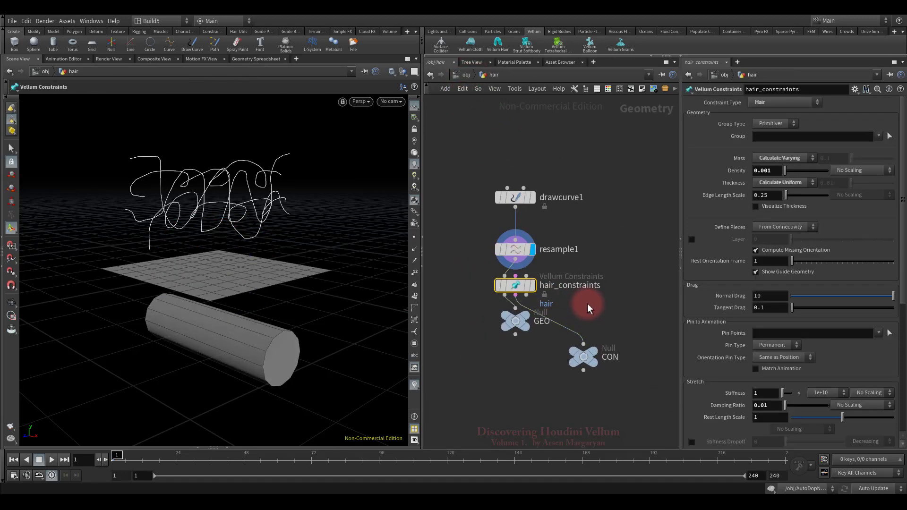
pyautogui.click(807, 102)
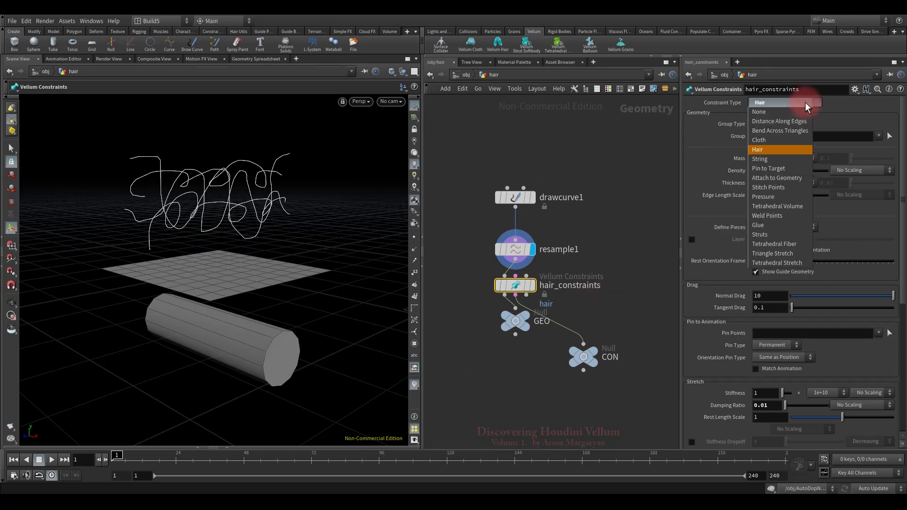
pyautogui.click(780, 149)
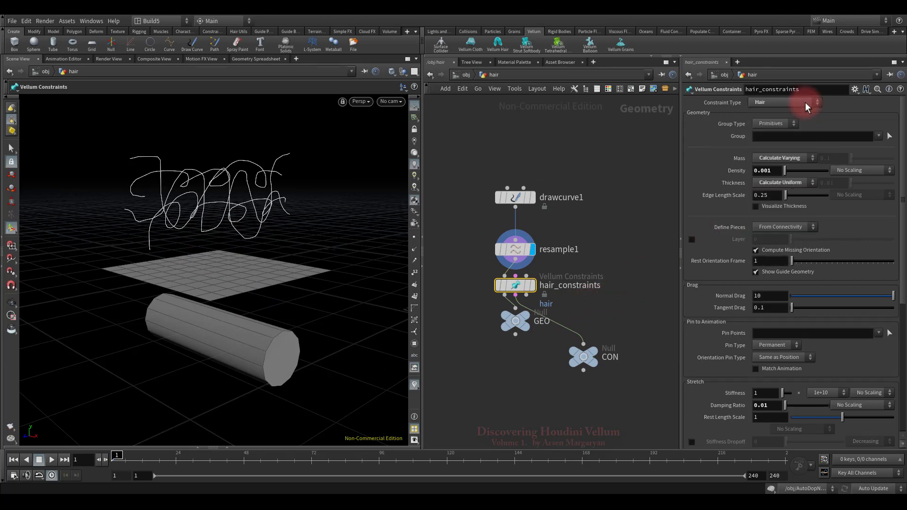
pyautogui.scroll(-3)
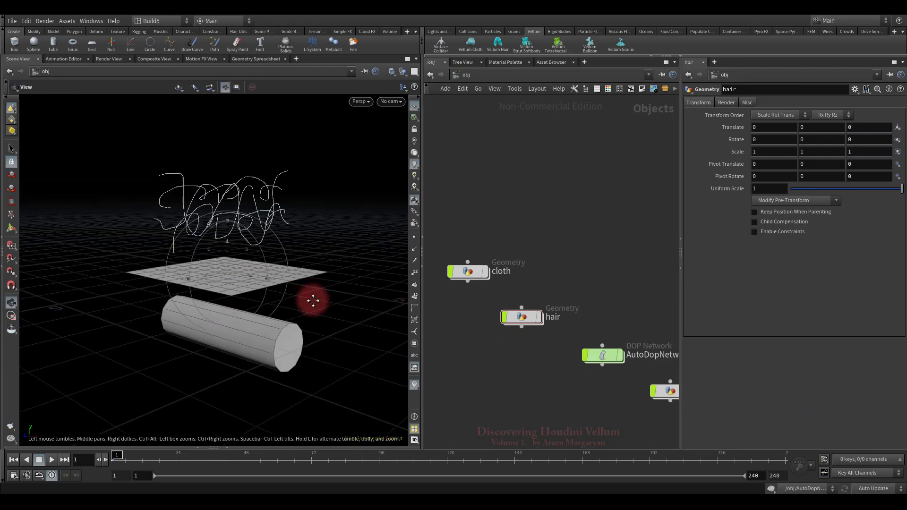
# Play the cloth and hair simulation, then stop and rewind to frame 1.
pyautogui.click(51, 460)
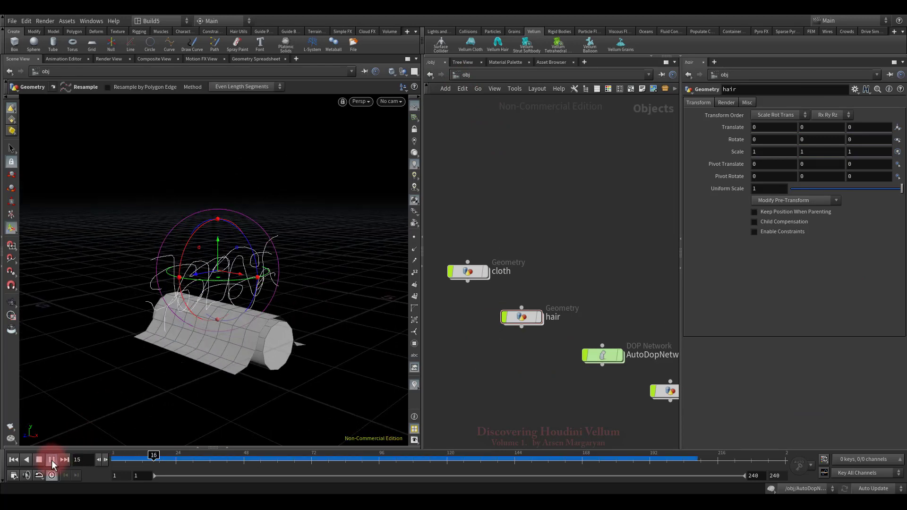
pyautogui.click(51, 460)
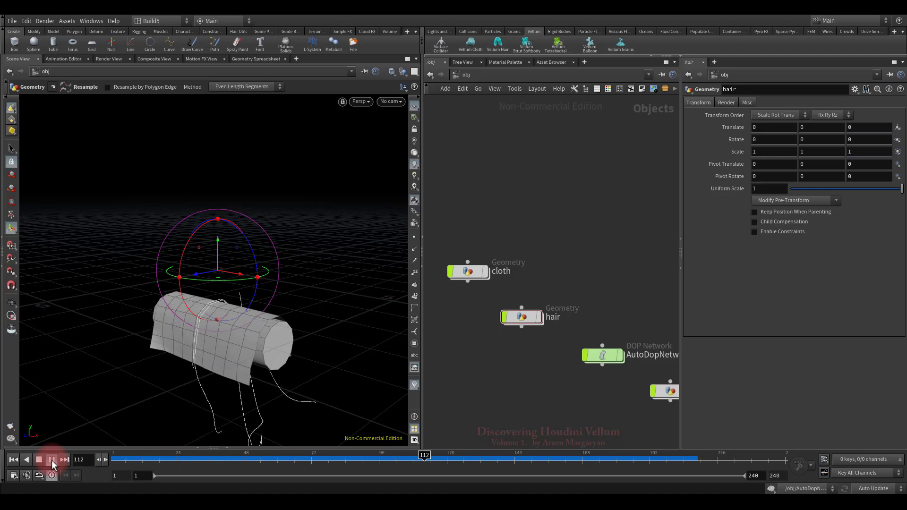
pyautogui.click(52, 459)
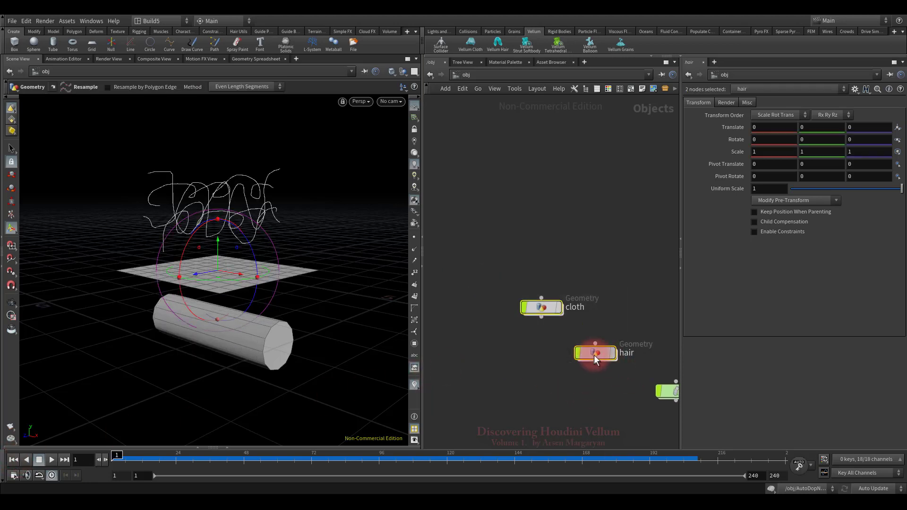
# Create two empty Geometry objects and name the first balloon.
pyautogui.press('Tab')
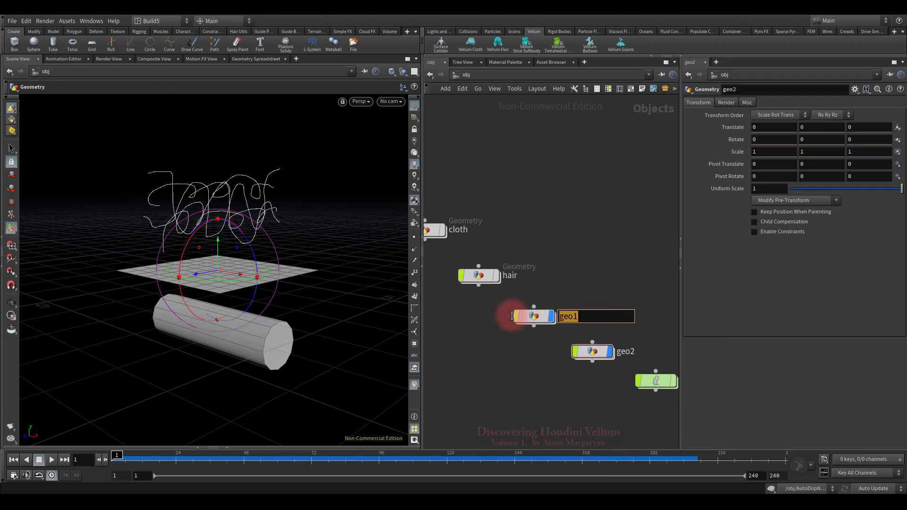
pyautogui.write('balloon')
pyautogui.click(626, 352)
pyautogui.write('grains')
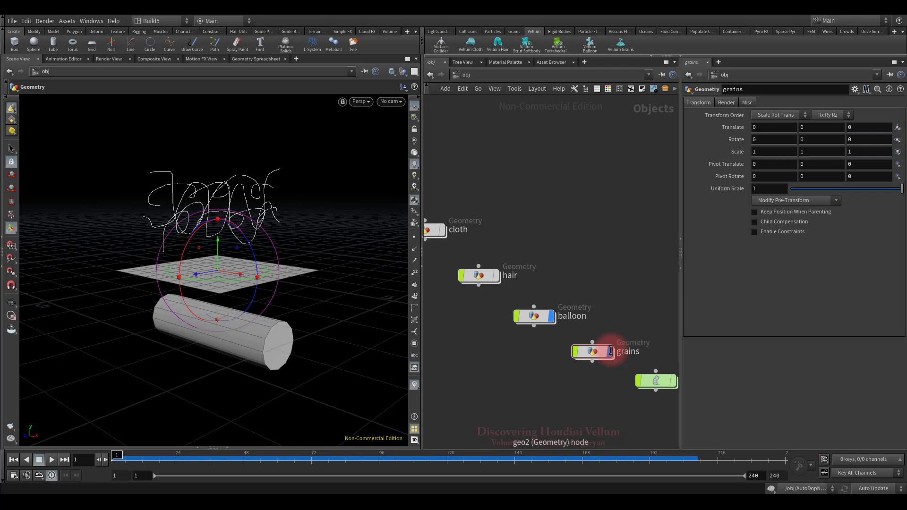
# Inside balloon, add a torus with Center Y 3.6 and 40 columns.
pyautogui.doubleClick(534, 316)
pyautogui.write('to')
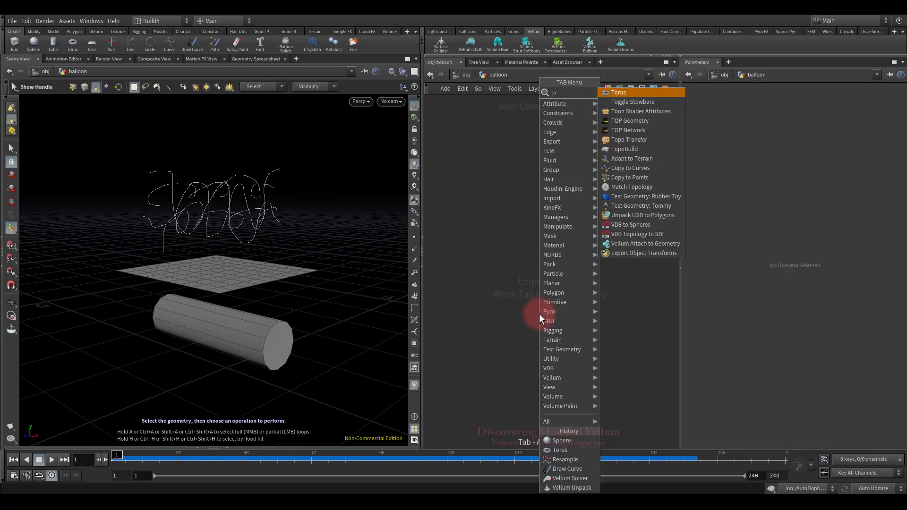
pyautogui.click(619, 92)
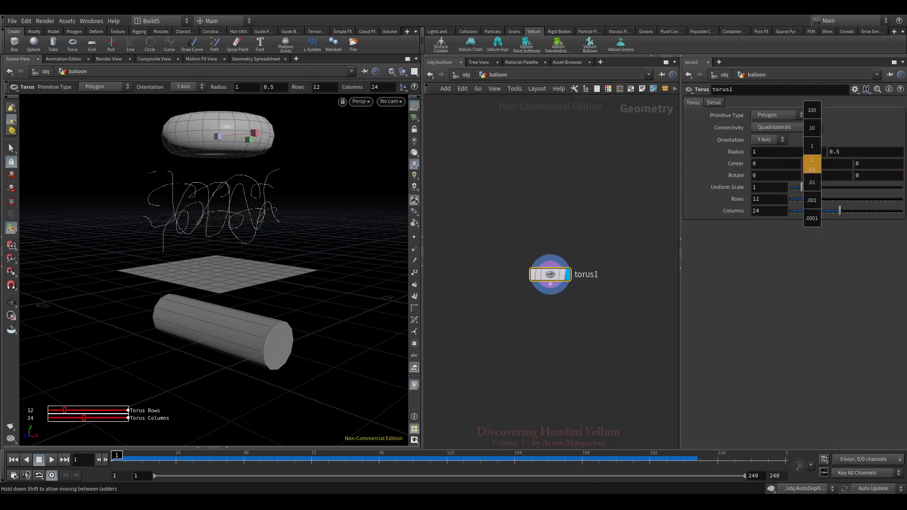
pyautogui.moveTo(798, 211); pyautogui.dragTo(821, 211)
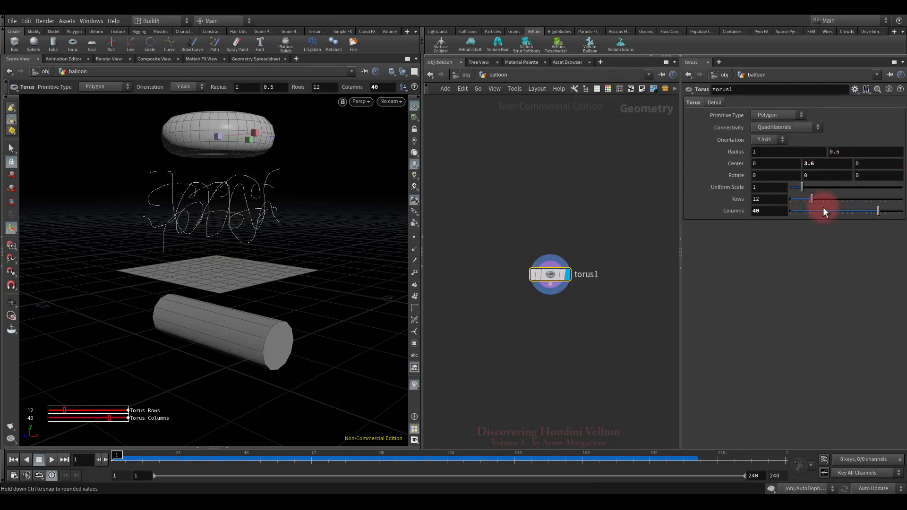
pyautogui.moveTo(802, 199); pyautogui.dragTo(822, 199)
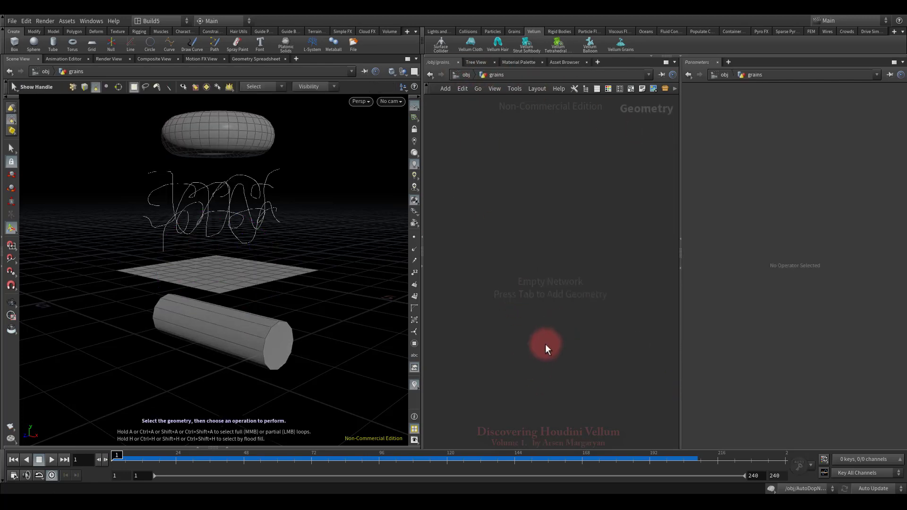
# Add a sphere in grains, make the torus a Vellum balloon and sphere Vellum grains, return to /obj.
pyautogui.press('Tab')
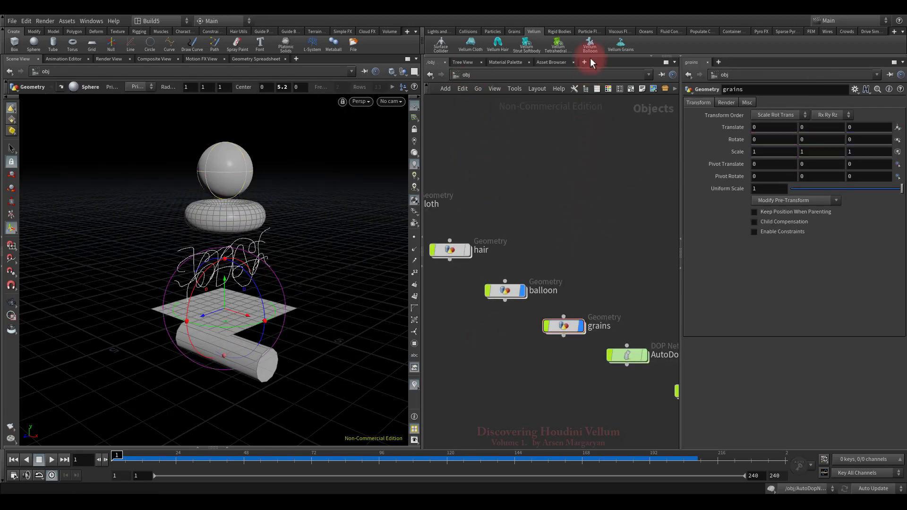
pyautogui.click(589, 43)
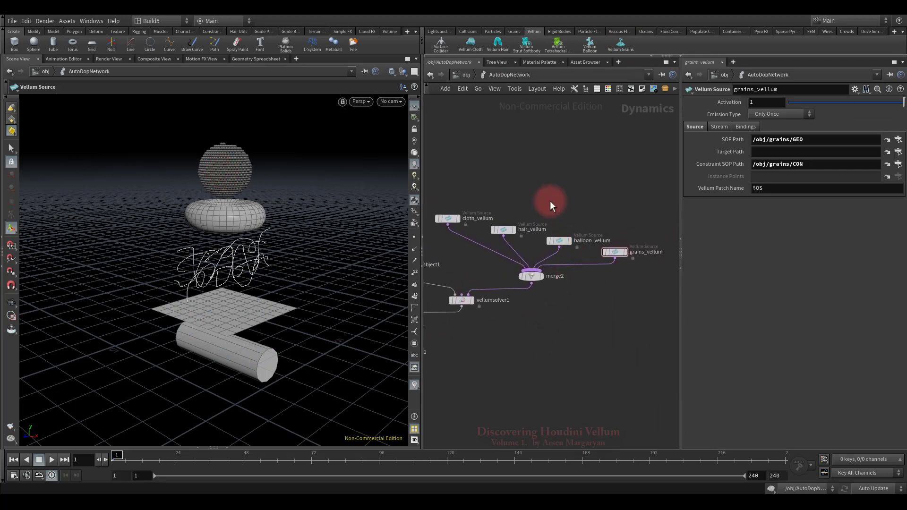
pyautogui.click(558, 241)
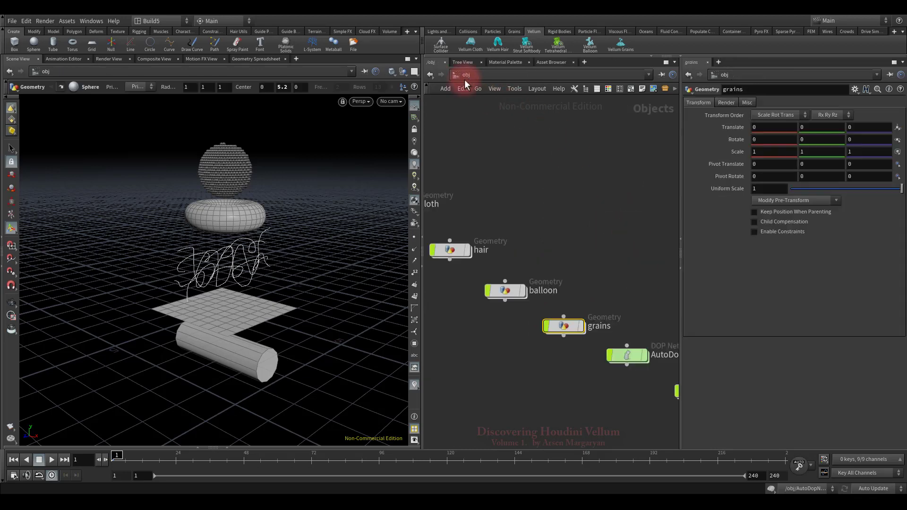
# Inspect balloon's stretchcloth_constraints, leaving Constraint Type Cloth unchanged.
pyautogui.doubleClick(505, 290)
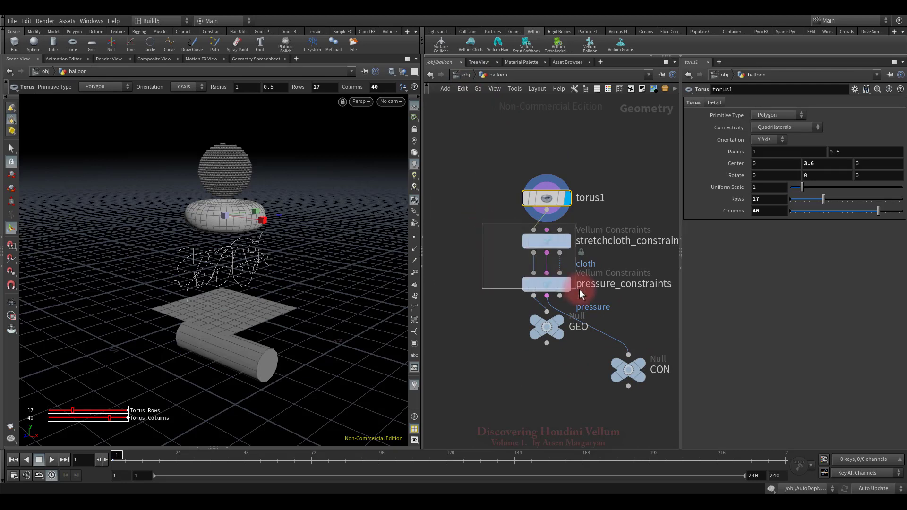
pyautogui.click(547, 240)
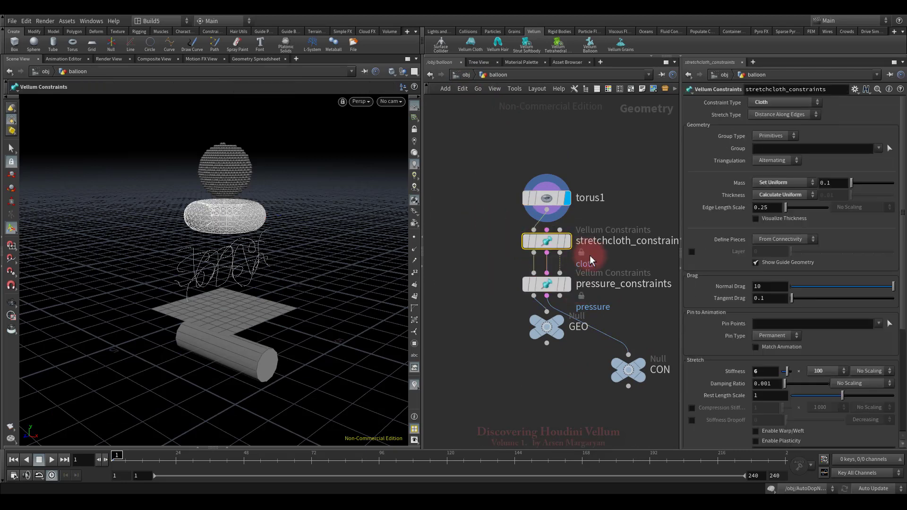
pyautogui.click(784, 103)
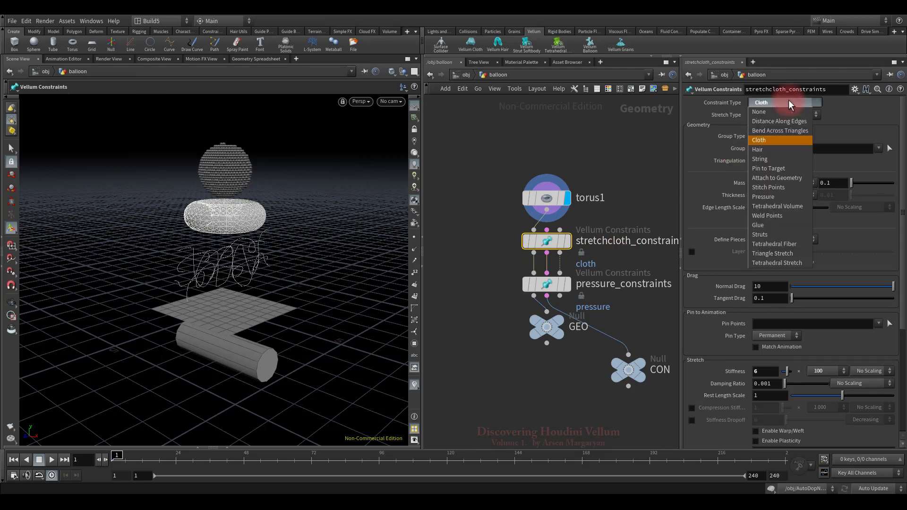
pyautogui.click(547, 283)
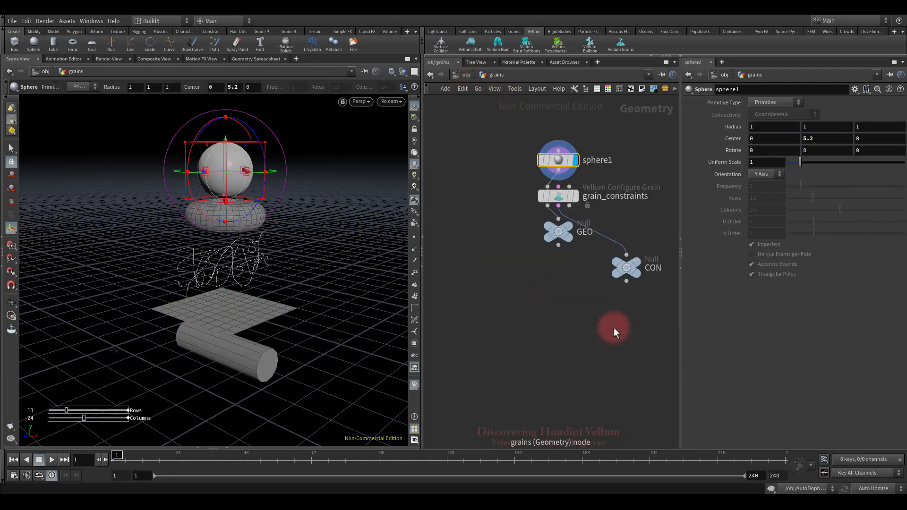
# Return to the object level listing cloth, hair, balloon, grains and AutoDopNetwork.
pyautogui.click(557, 196)
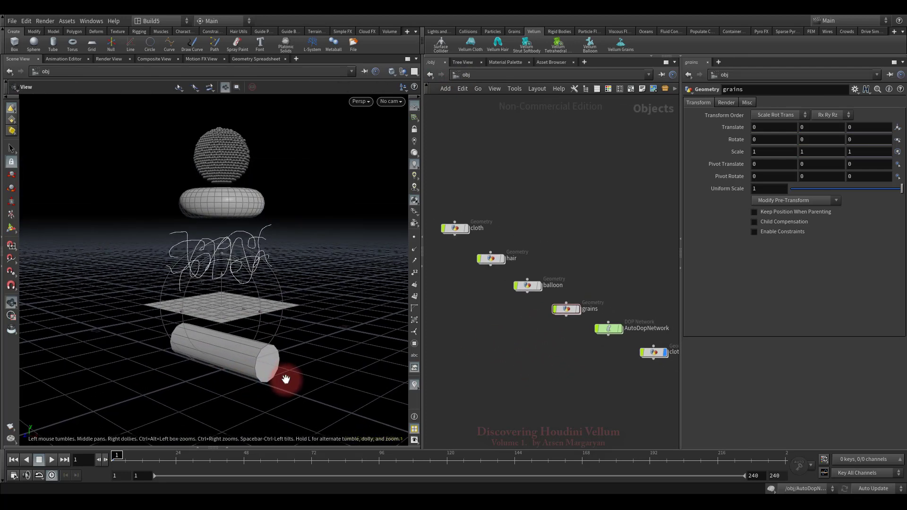
# Play the combined Vellum simulation from the obj level, then rewind to frame 1.
pyautogui.click(51, 459)
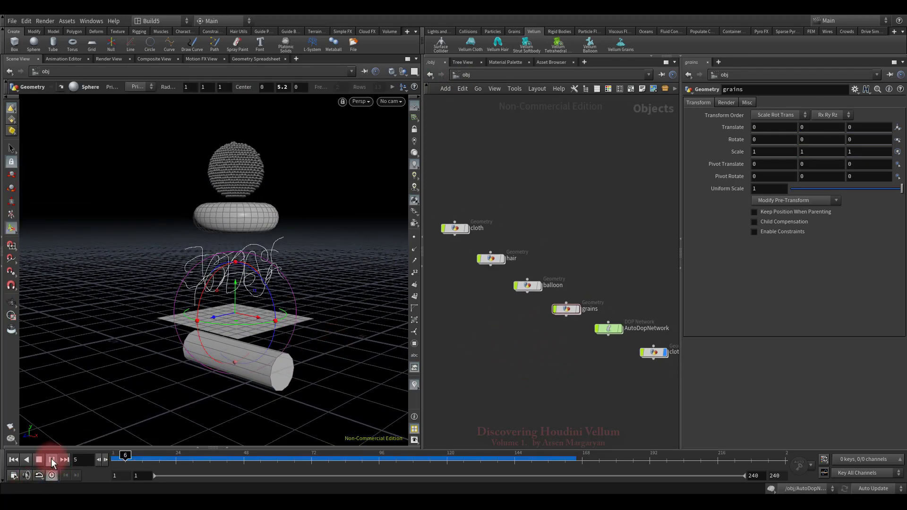
pyautogui.click(51, 460)
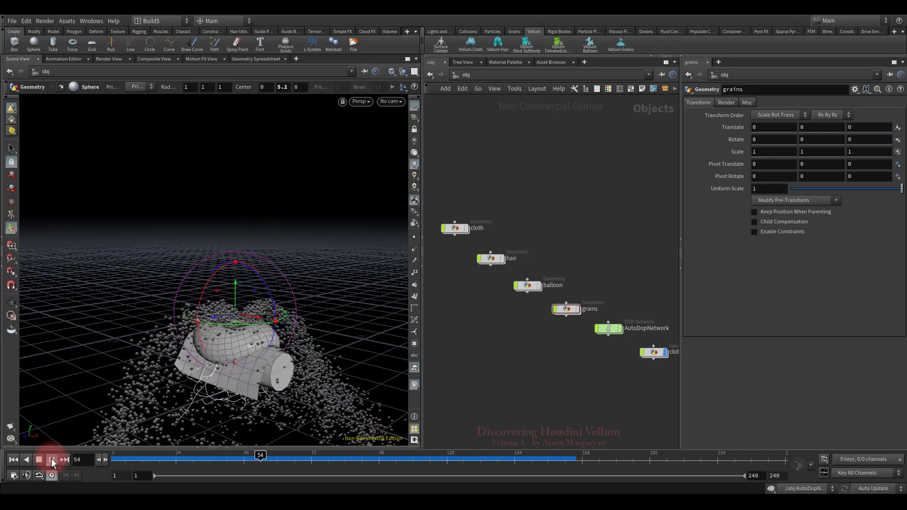
pyautogui.click(40, 459)
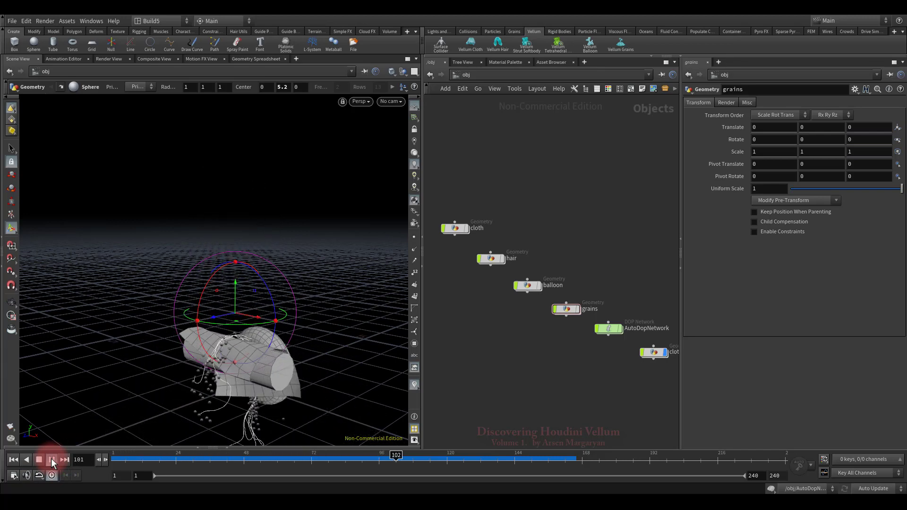
pyautogui.click(51, 459)
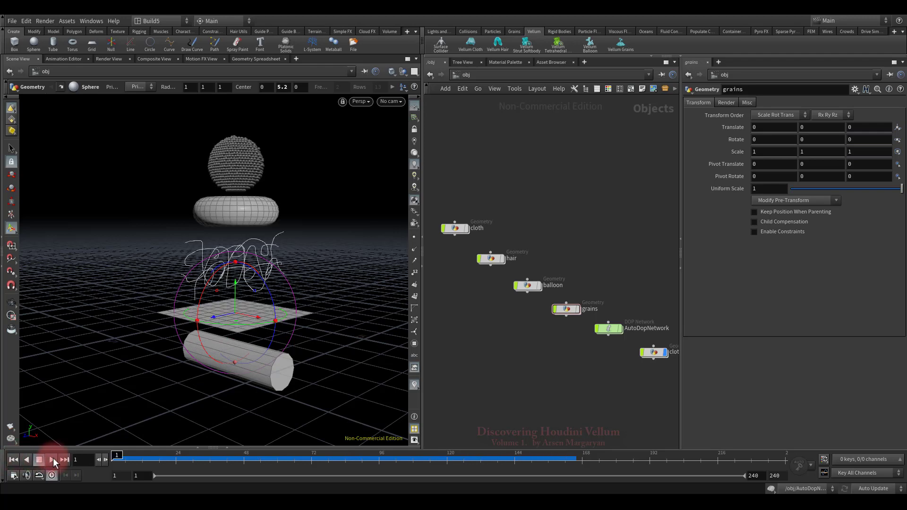
# Replay the simulation to watch cloth, hair, balloon and grains pile on the tube, then stop.
pyautogui.click(54, 459)
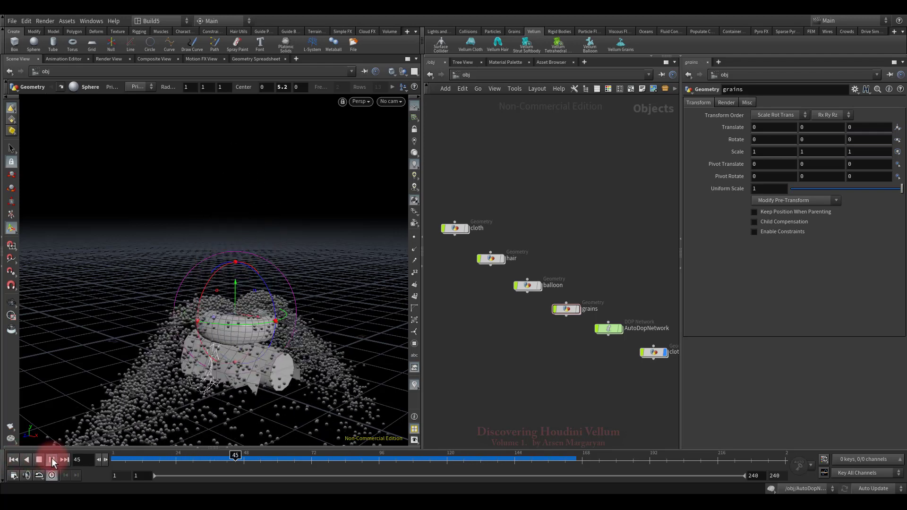
pyautogui.click(52, 460)
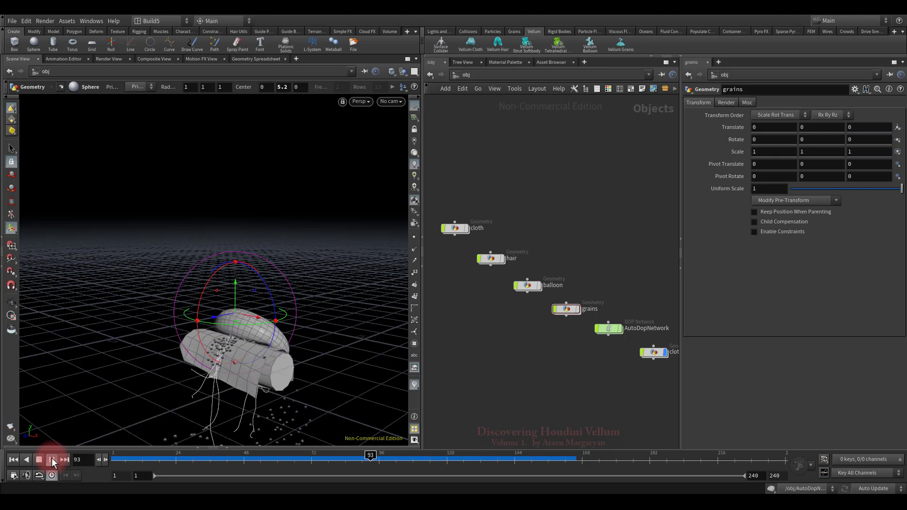
pyautogui.click(51, 460)
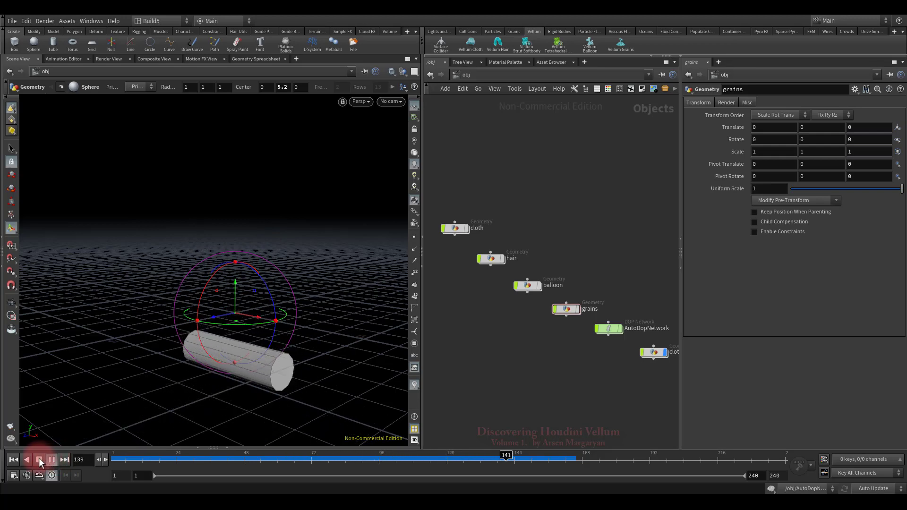
pyautogui.click(39, 459)
pyautogui.write('popwin')
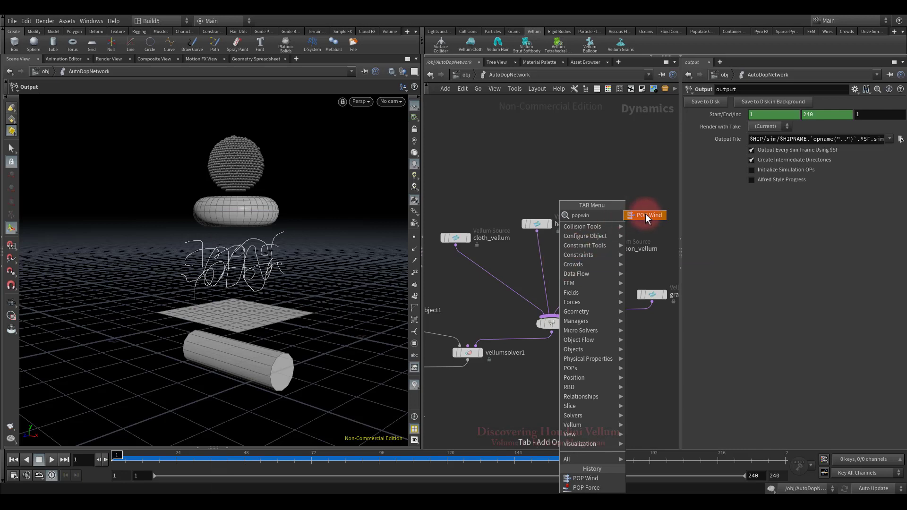
# Add popwind1 on the hair wire with Wind Velocity X 3 and play to test it.
pyautogui.click(648, 214)
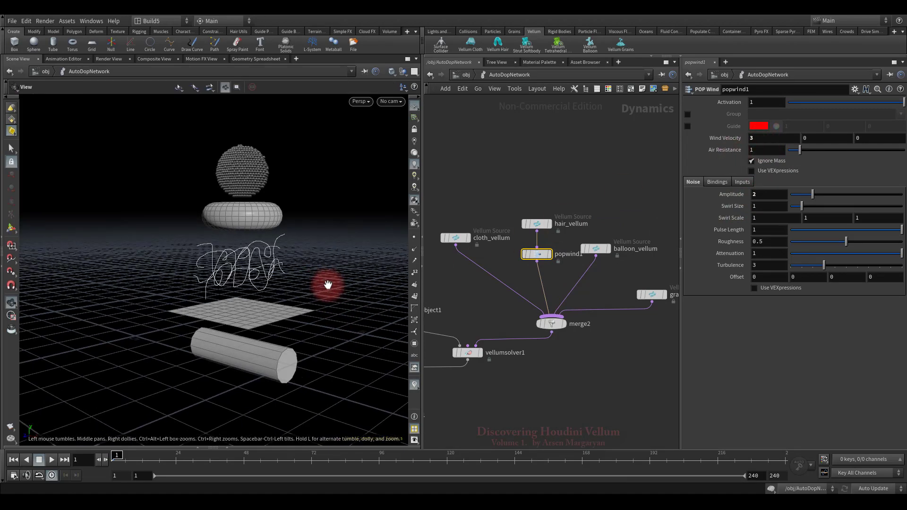
pyautogui.click(51, 460)
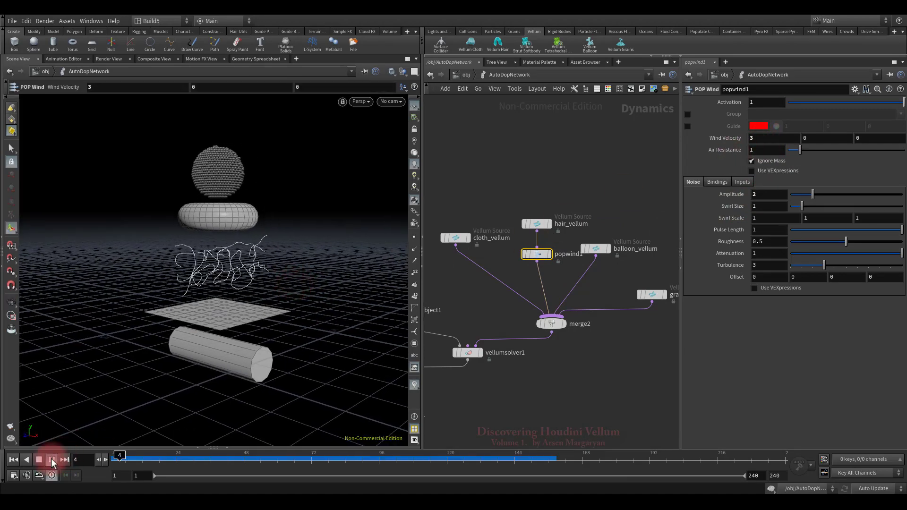
pyautogui.click(40, 459)
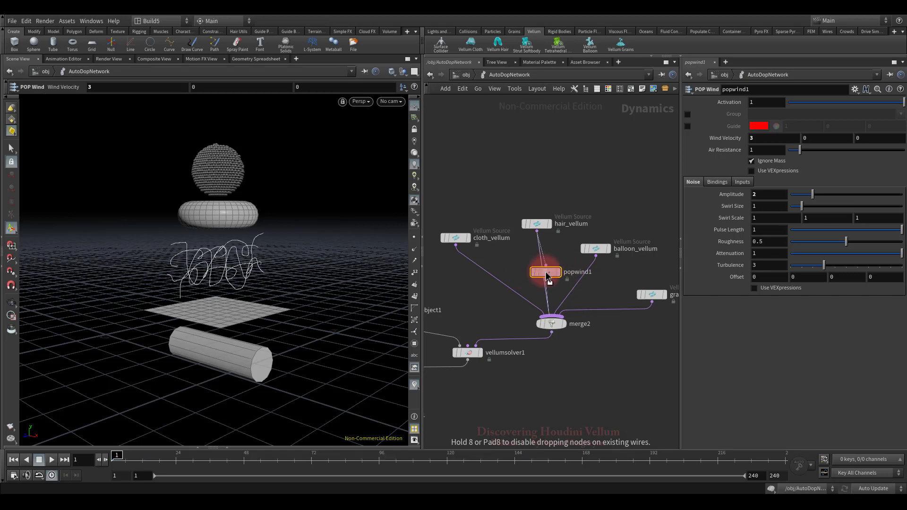
# Move popwind1 onto the balloon branch and play to see the balloon blown.
pyautogui.moveTo(544, 273); pyautogui.dragTo(589, 280)
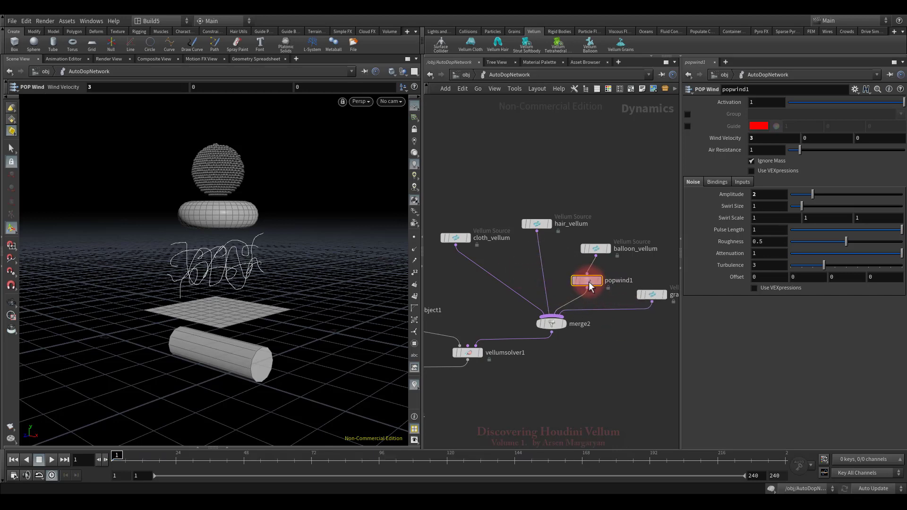
pyautogui.click(51, 460)
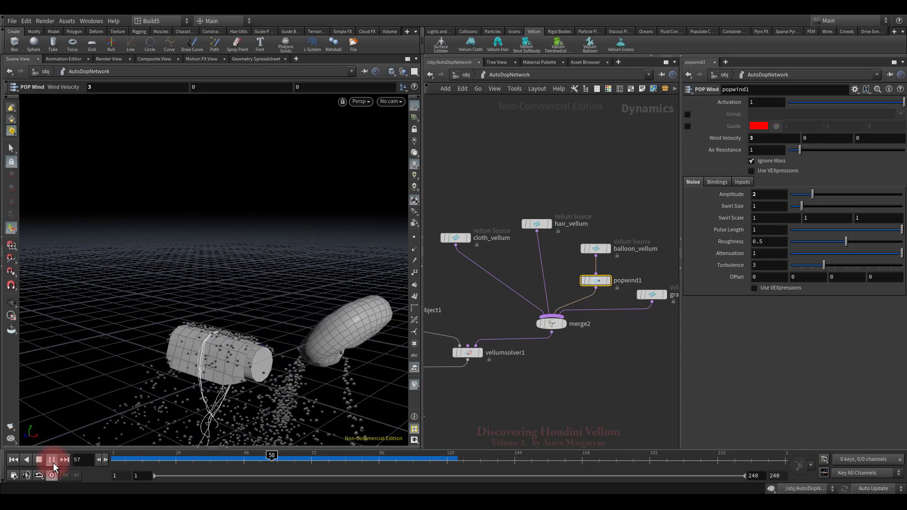
pyautogui.click(38, 459)
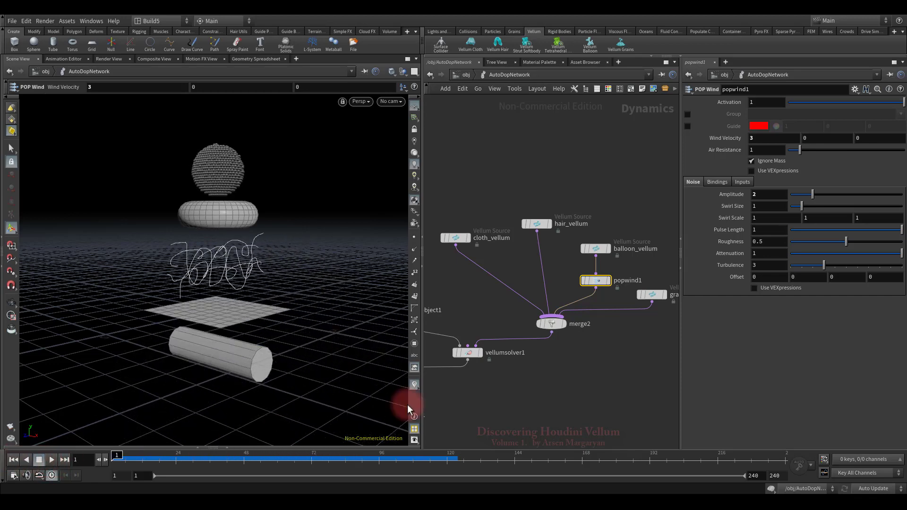
# Rewire popwind1 between merge2 and vellumsolver1 so wind hits every object, and play.
pyautogui.moveTo(595, 281); pyautogui.dragTo(538, 355)
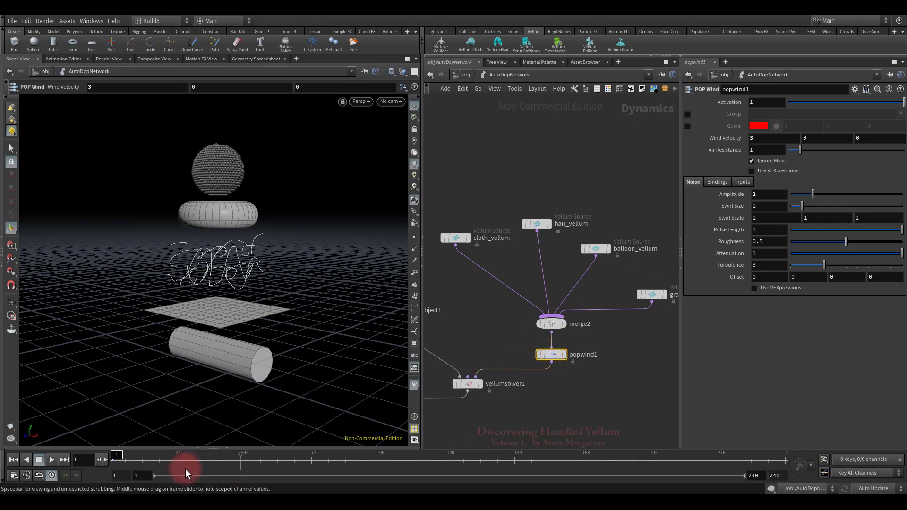
pyautogui.click(51, 460)
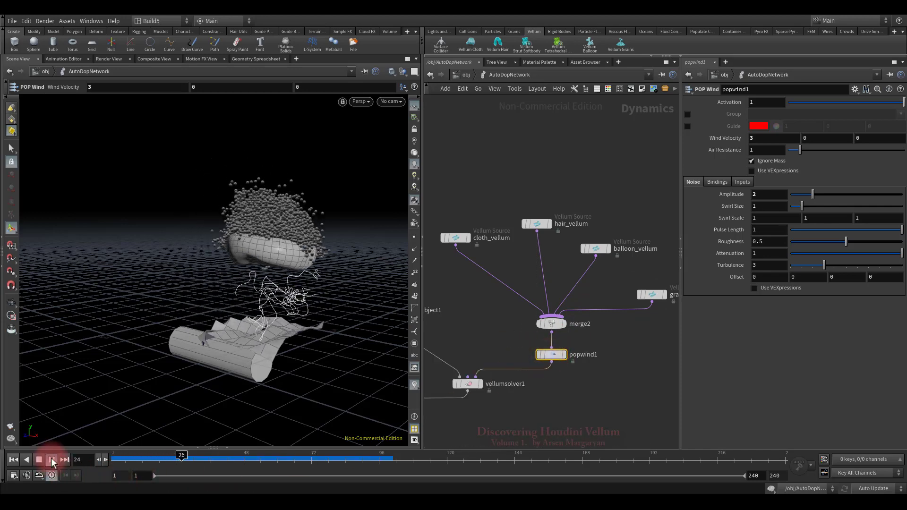
pyautogui.click(40, 459)
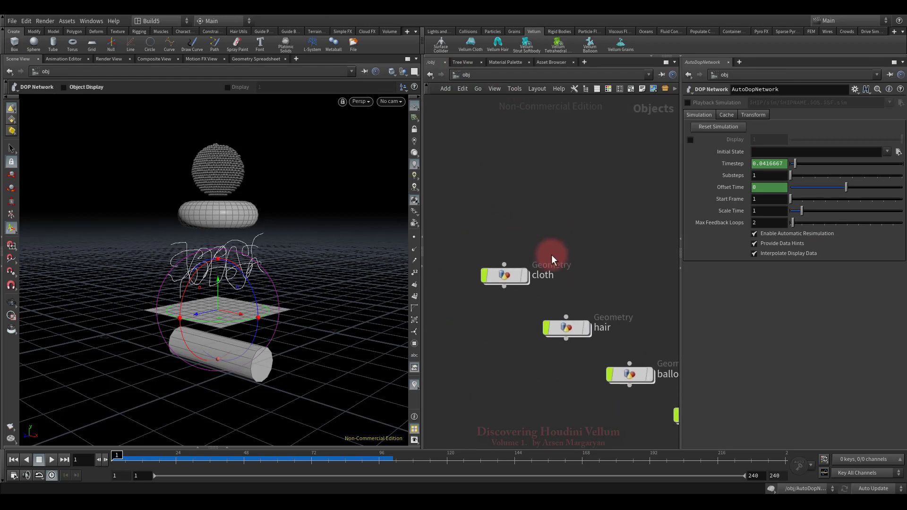
# Dive into the cloth object, then into the cloth_vellum network with its import and vellum_io nodes.
pyautogui.doubleClick(504, 275)
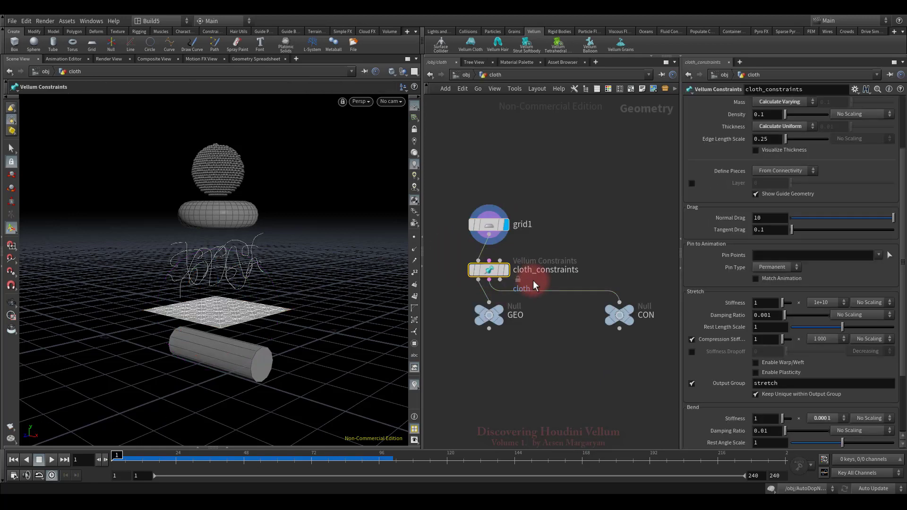
pyautogui.scroll(-3)
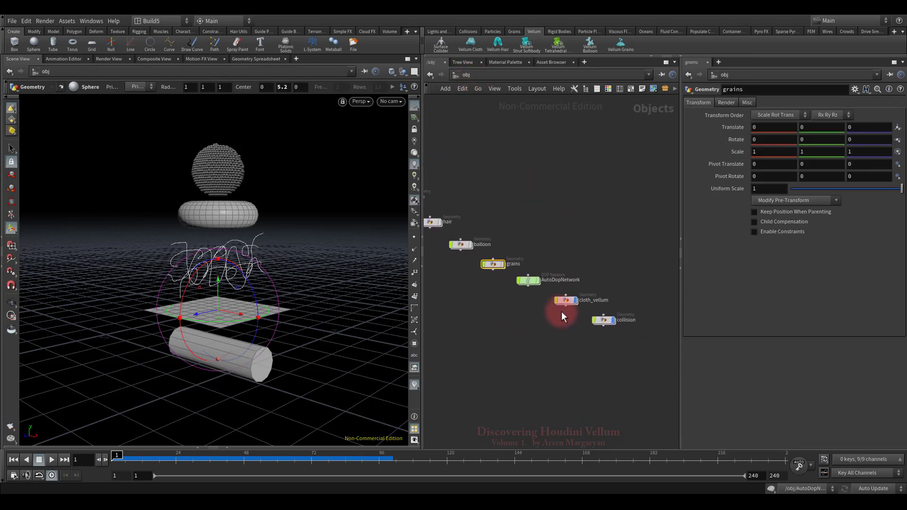
pyautogui.doubleClick(565, 301)
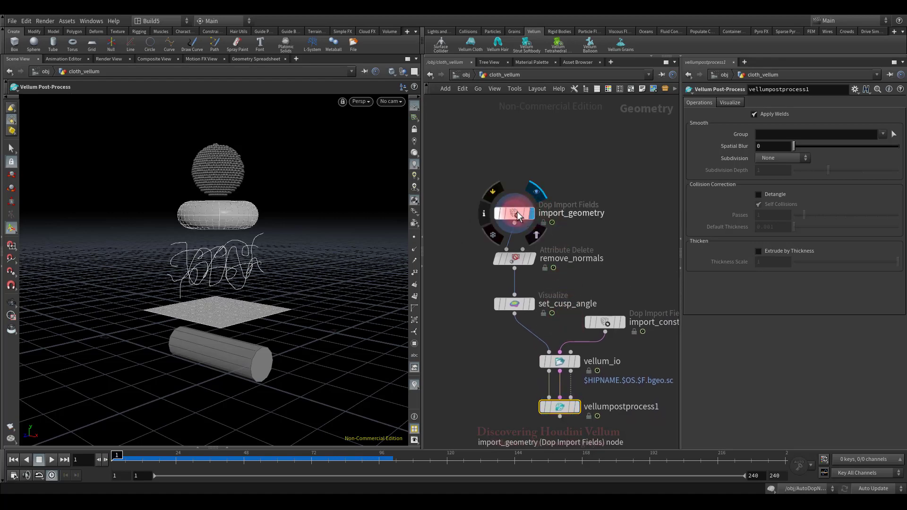
# Inspect import_geometry, import_constraints and vellum_io, which writes packed geometry to bgeo over frames 1–240.
pyautogui.click(515, 213)
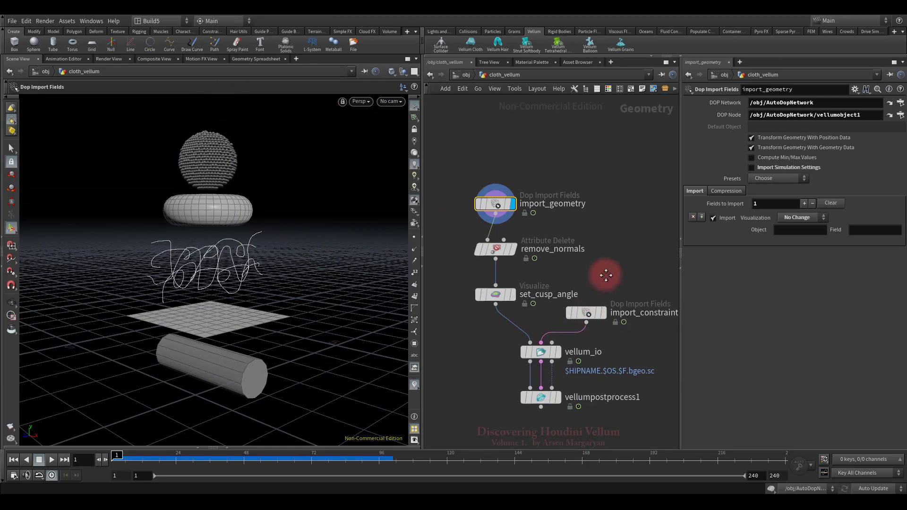
pyautogui.click(586, 312)
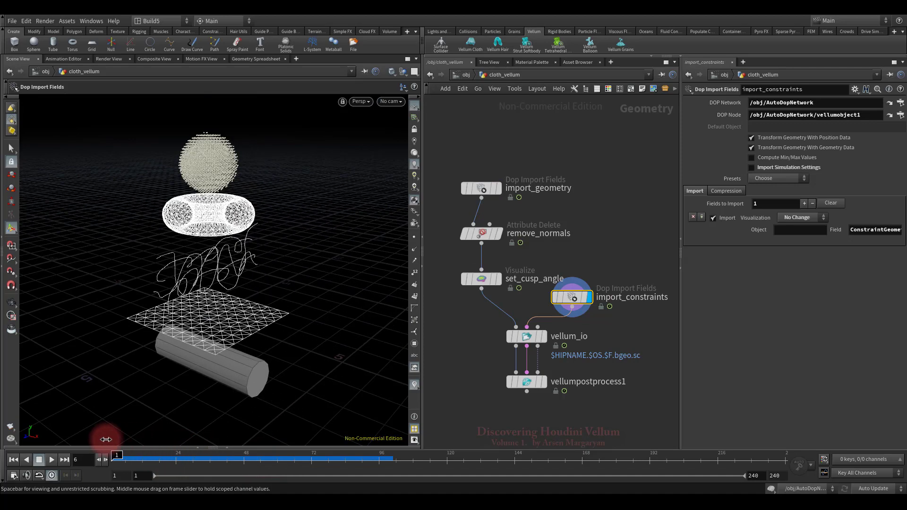
pyautogui.click(526, 336)
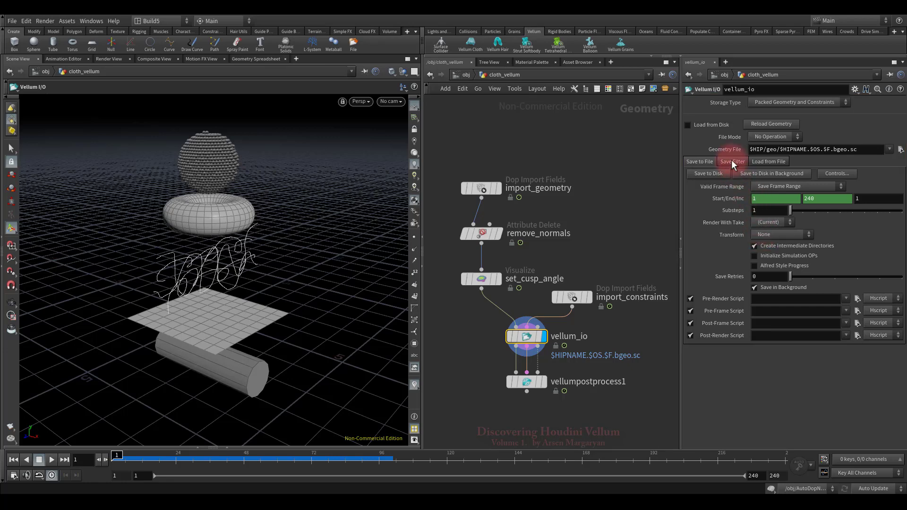
# View vellum_io's Save Filter attribute lists and compare with import_constraints' info popup.
pyautogui.click(732, 161)
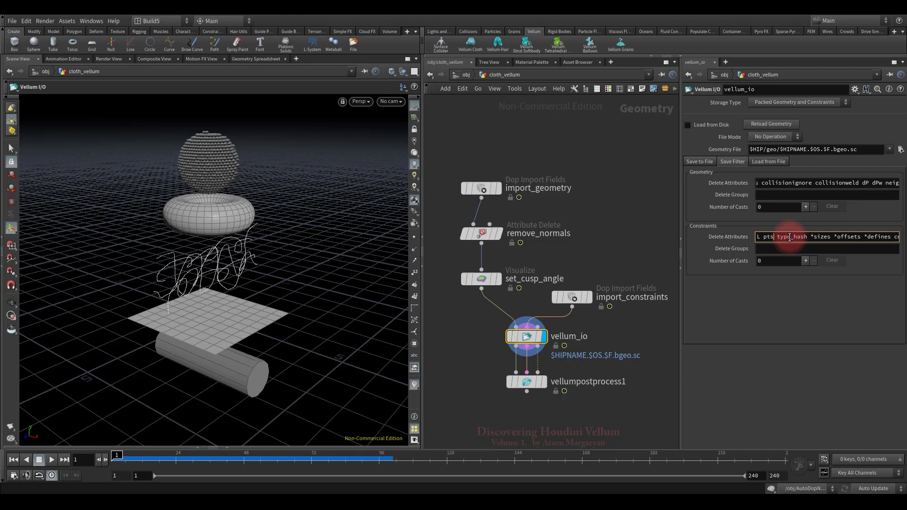
pyautogui.moveTo(573, 299)
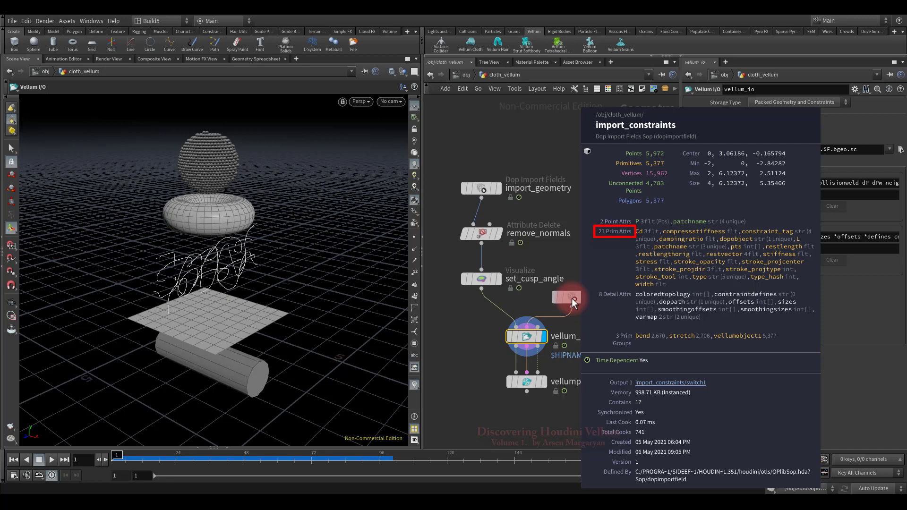
pyautogui.click(526, 338)
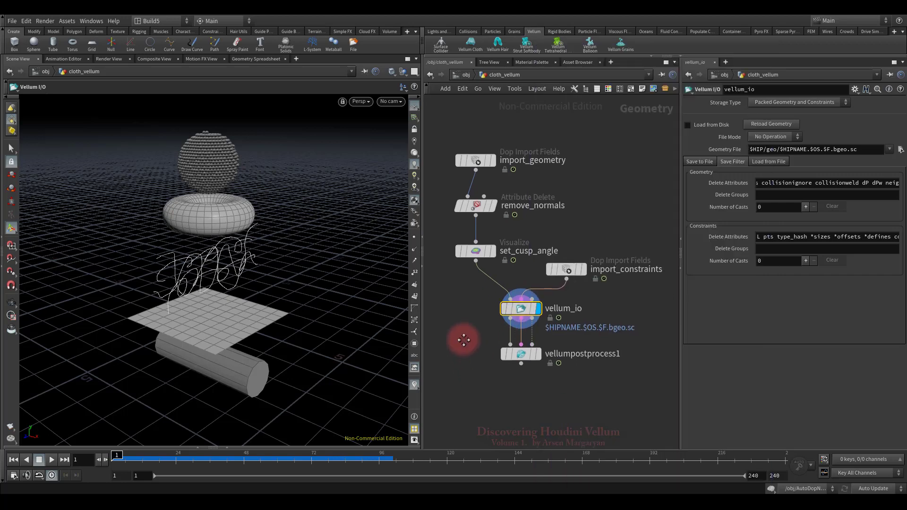
# Review vellumpostprocess1's Operations (Apply Welds on, no subdivision) and Visualize settings.
pyautogui.click(519, 353)
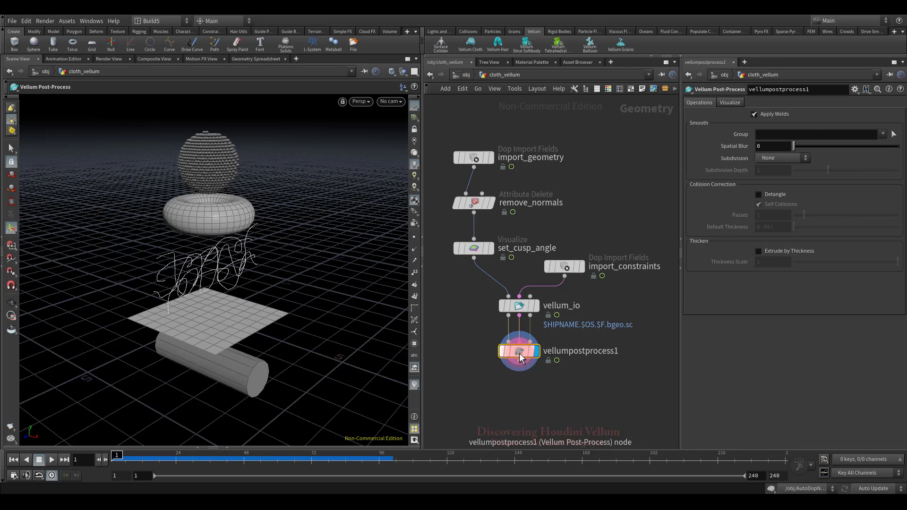
pyautogui.click(755, 114)
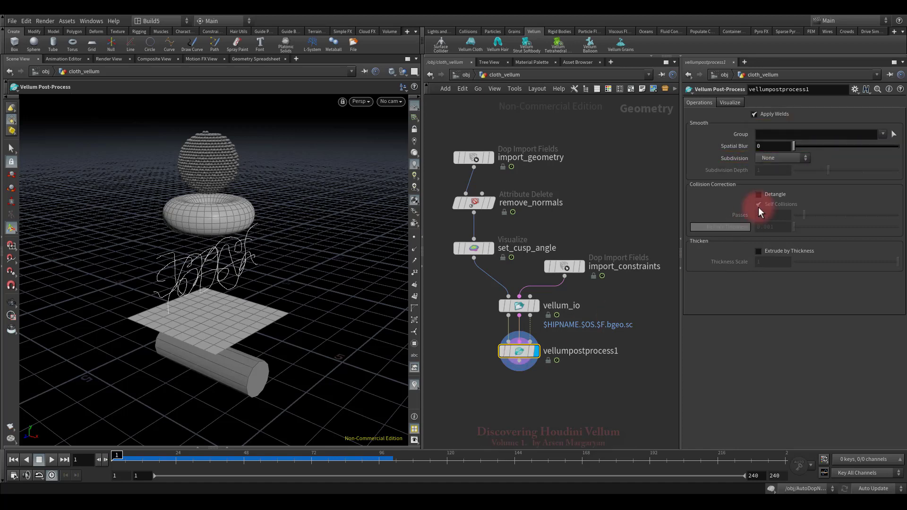
pyautogui.click(730, 102)
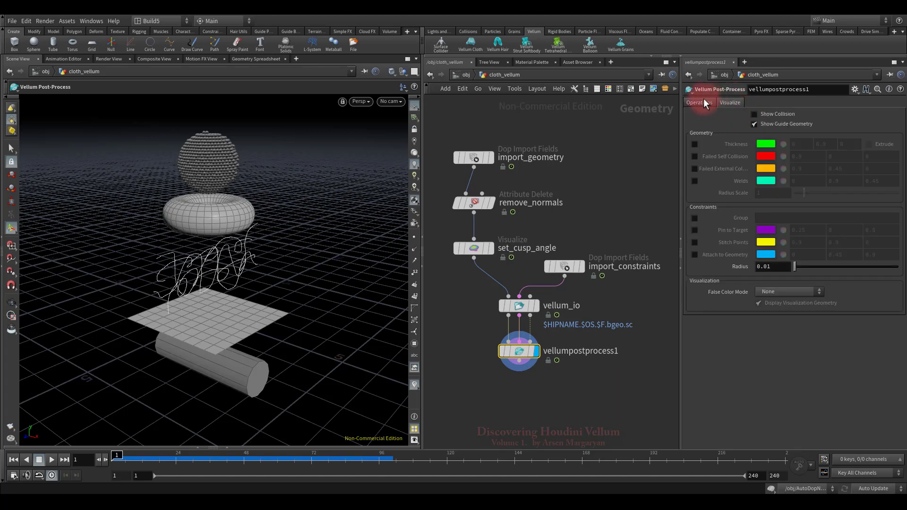
pyautogui.click(700, 102)
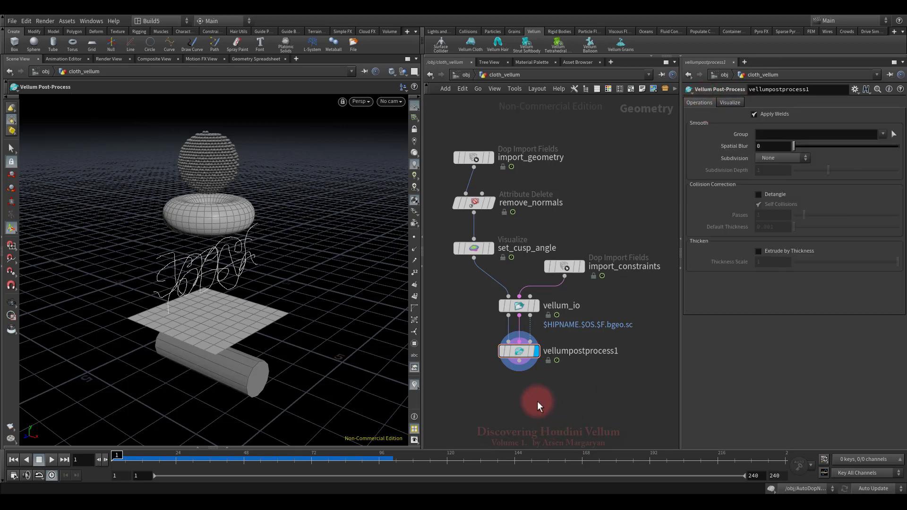